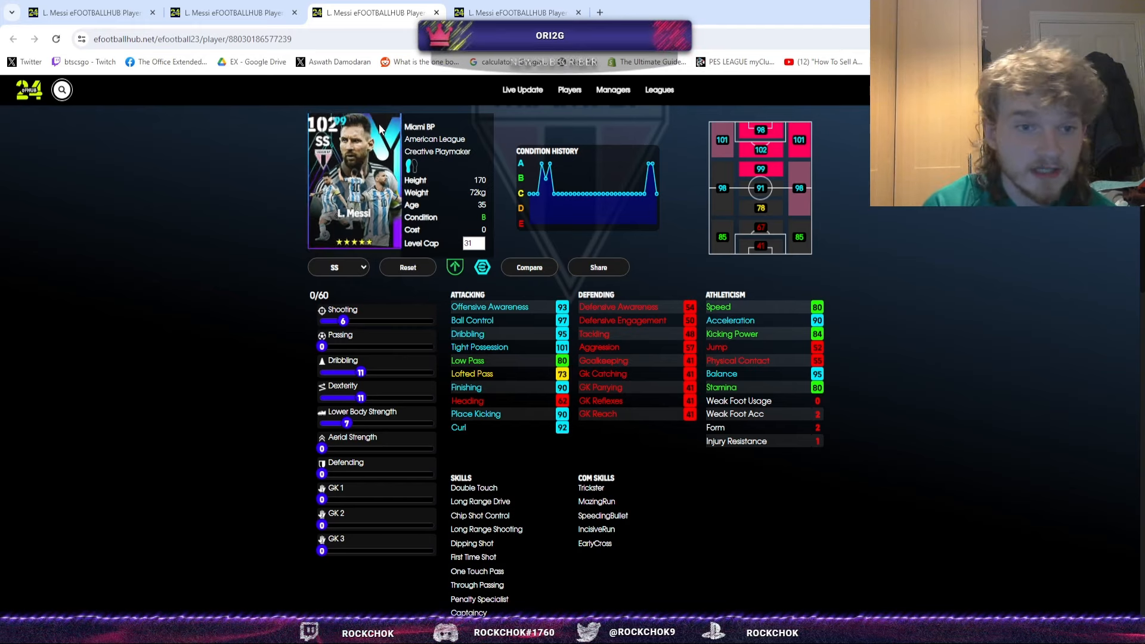
- Review the 100 RWF and 97 CF Messi cards, then settle on the 104-rated FC Barcelona RWF Messi
click(230, 13)
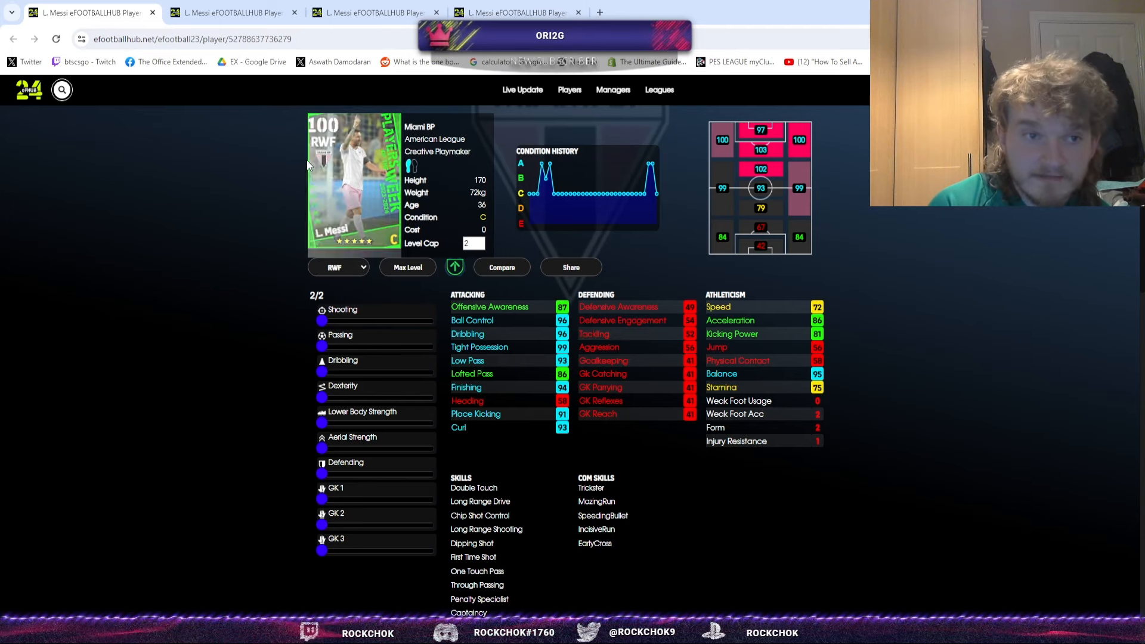
click(88, 13)
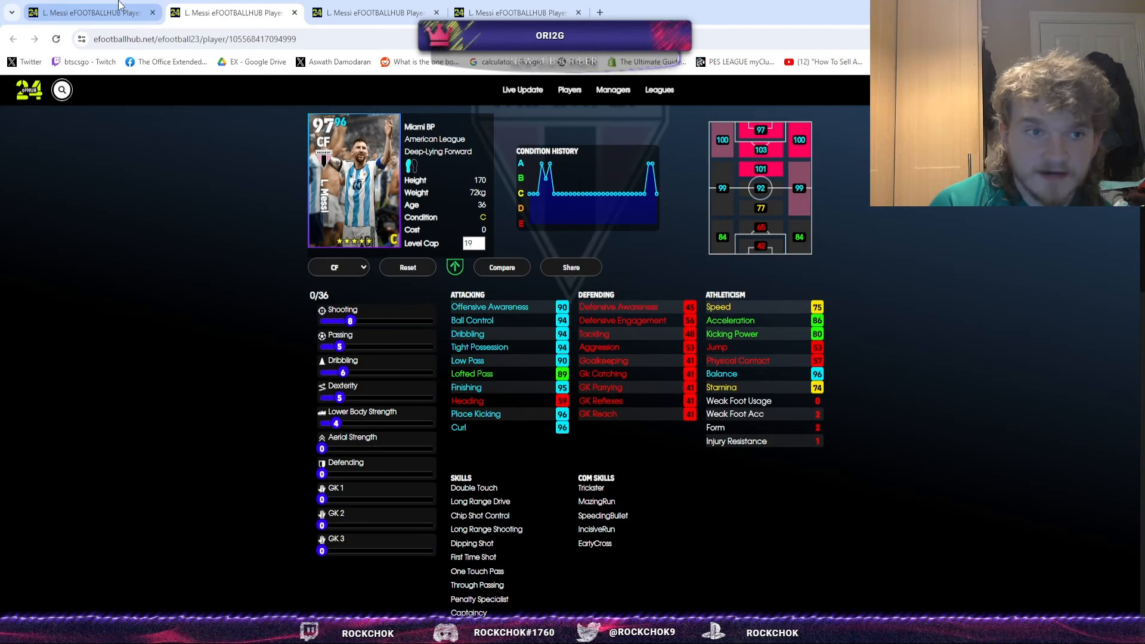
click(374, 13)
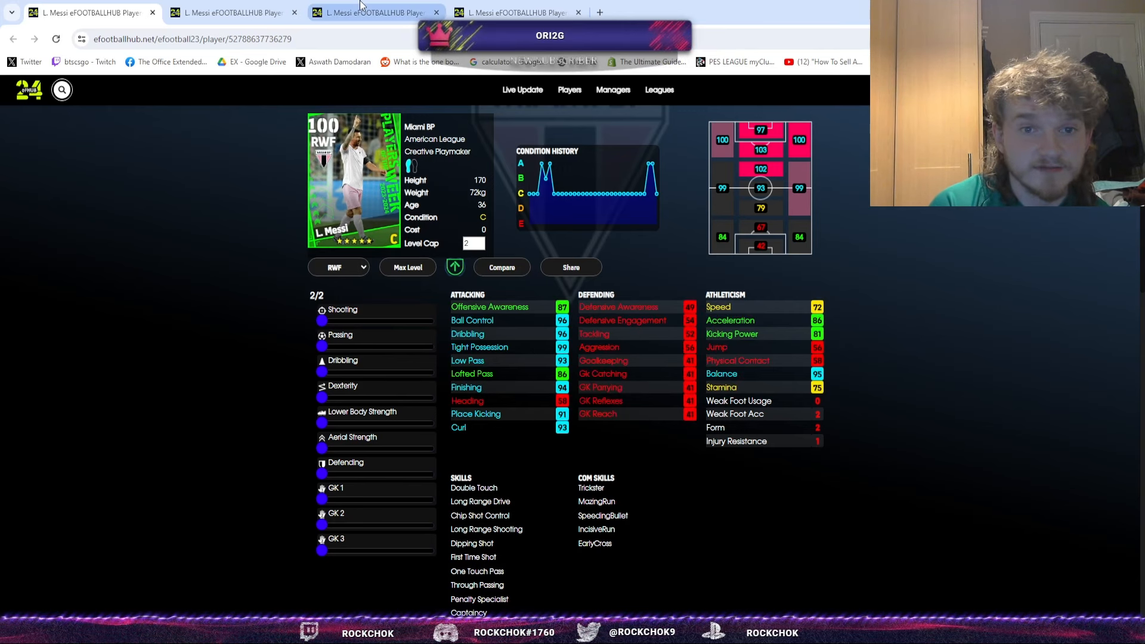
click(372, 13)
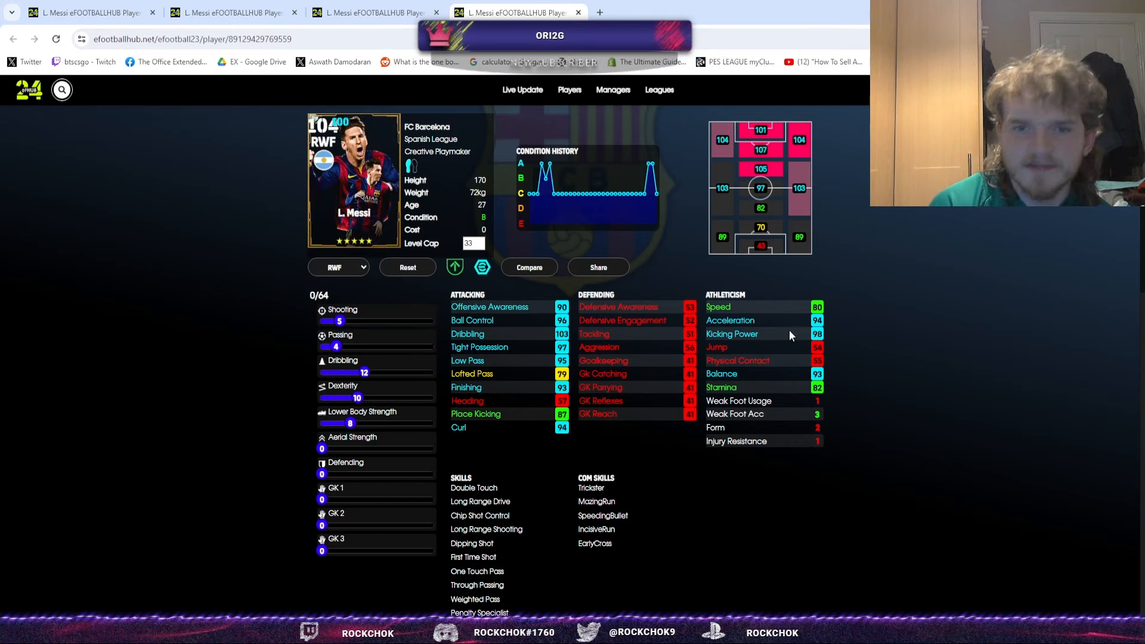
mouse_move(562, 228)
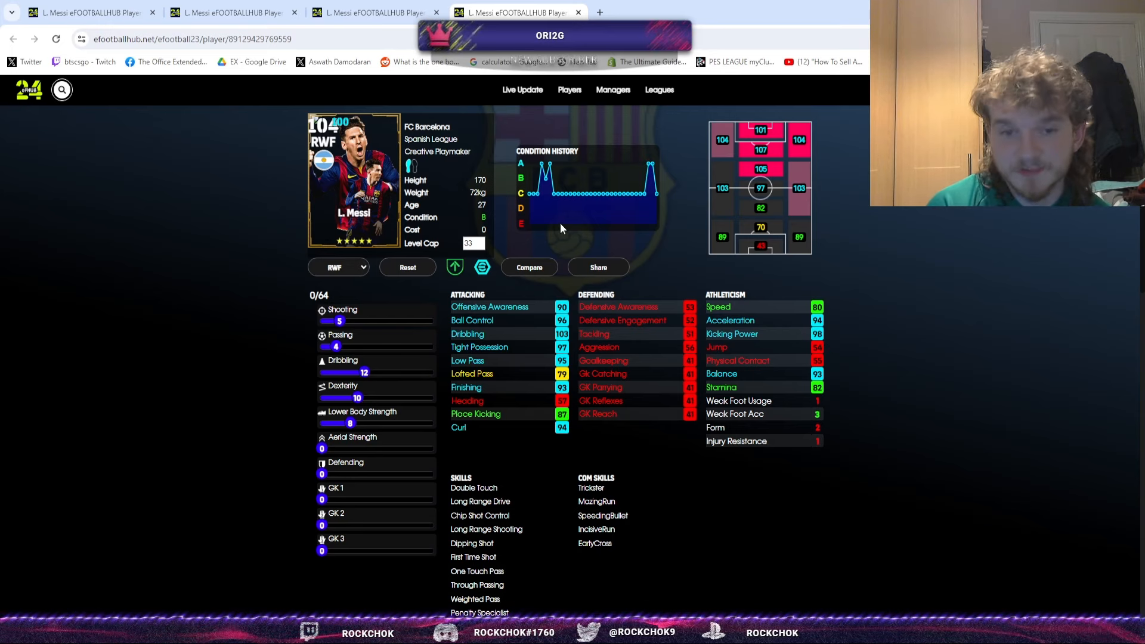
click(372, 12)
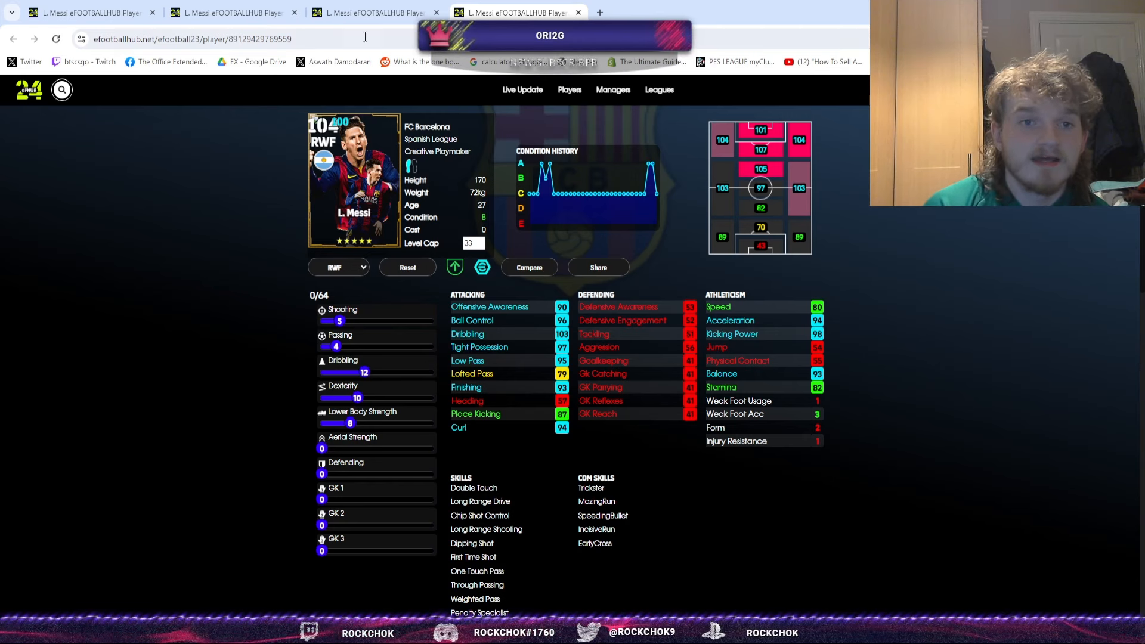
mouse_move(452, 189)
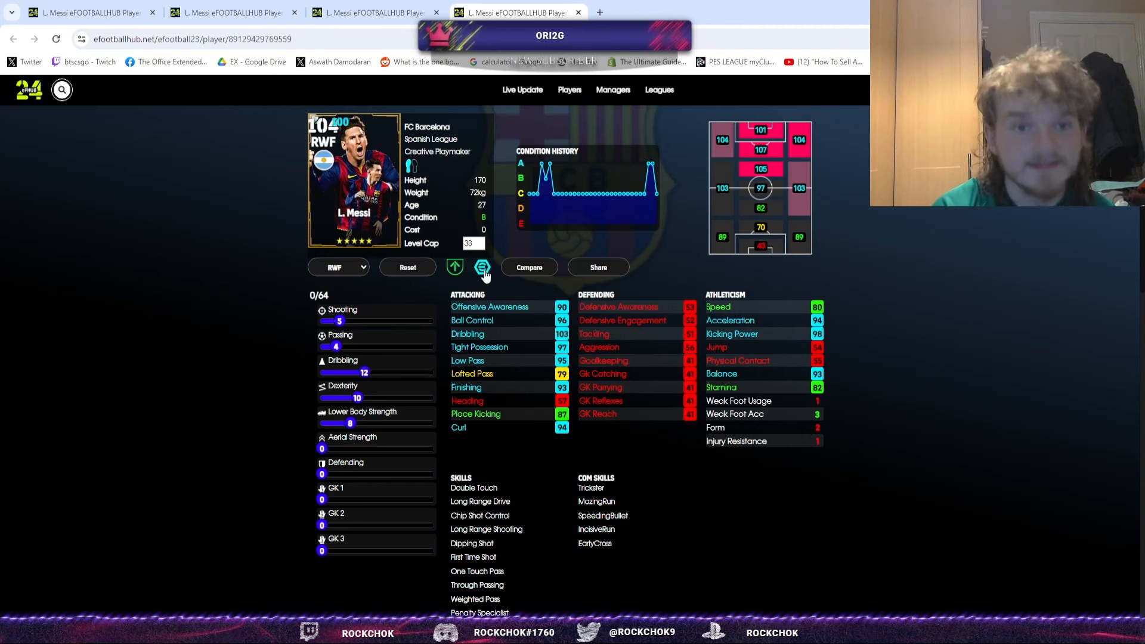
mouse_move(544, 338)
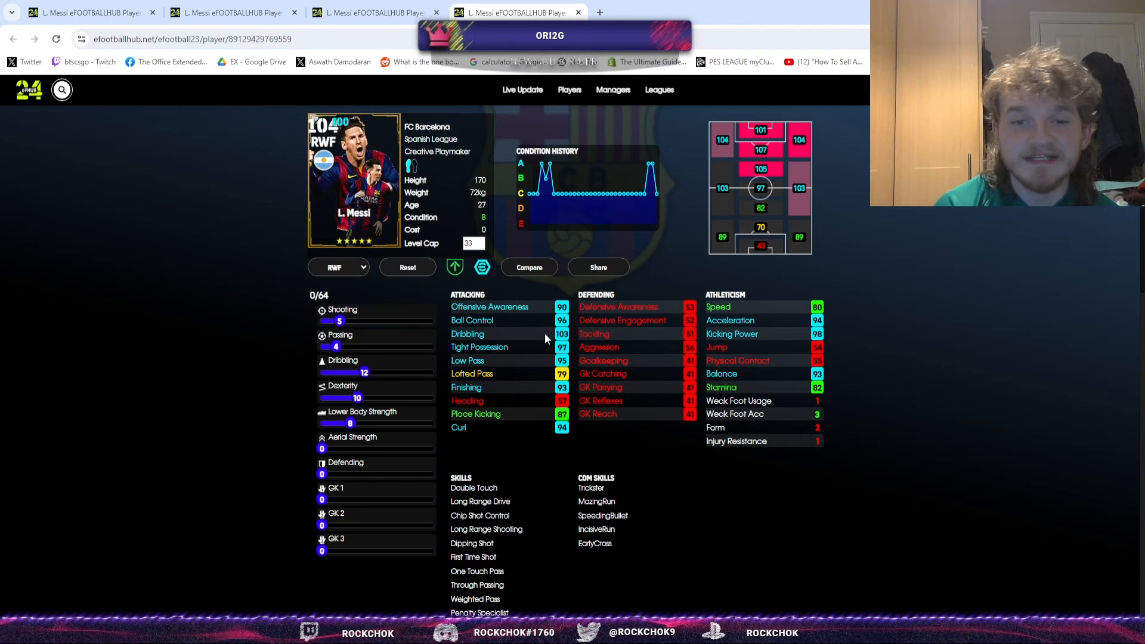
mouse_move(406, 66)
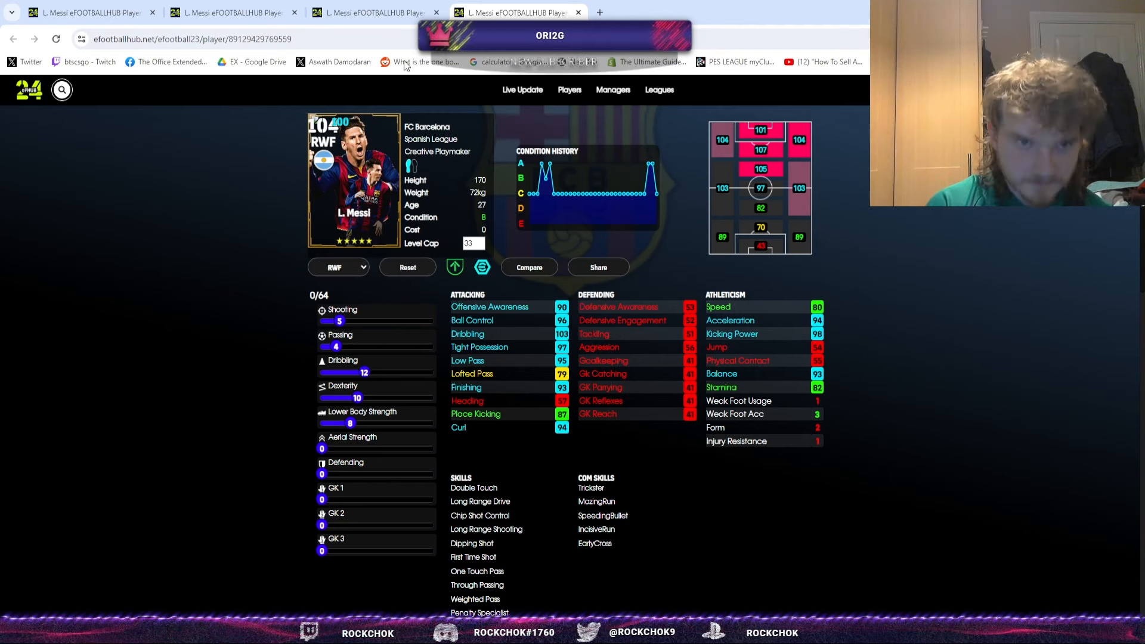
- From the search results, raise the 86-rated Miami Messi to max level as a 99-rated RWF build
click(234, 13)
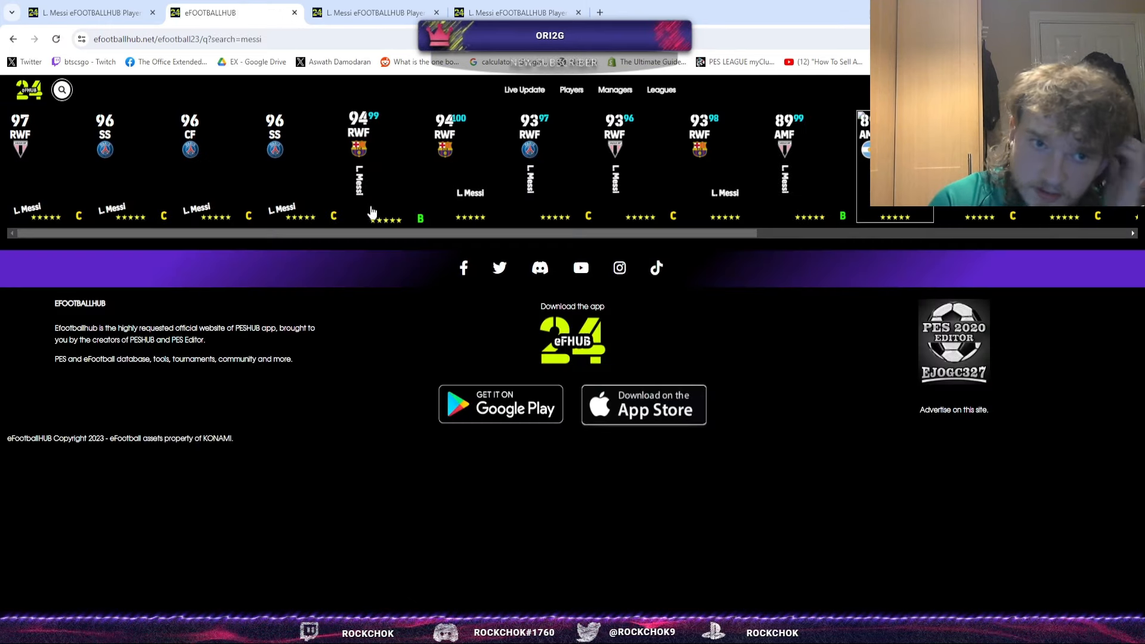
scroll(right, 3)
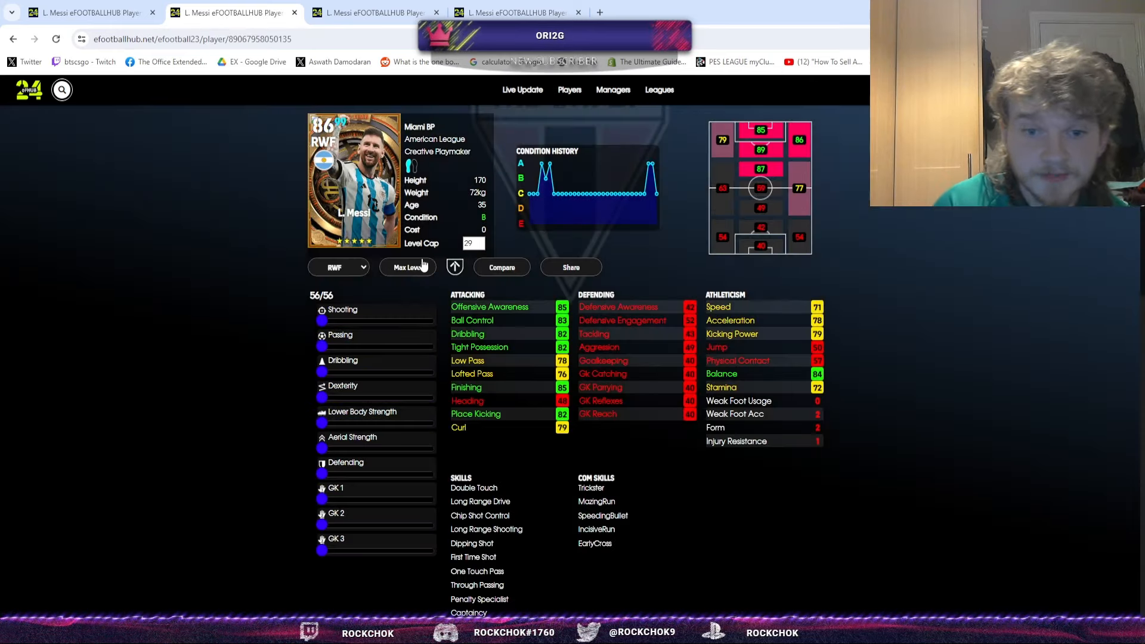
click(407, 266)
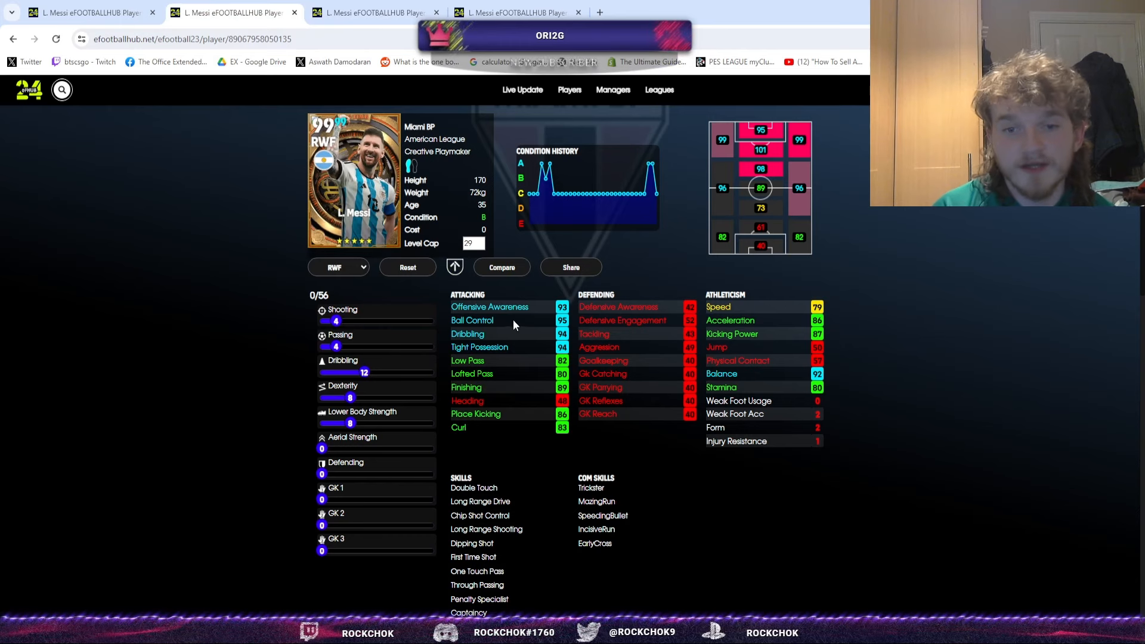
mouse_move(555, 376)
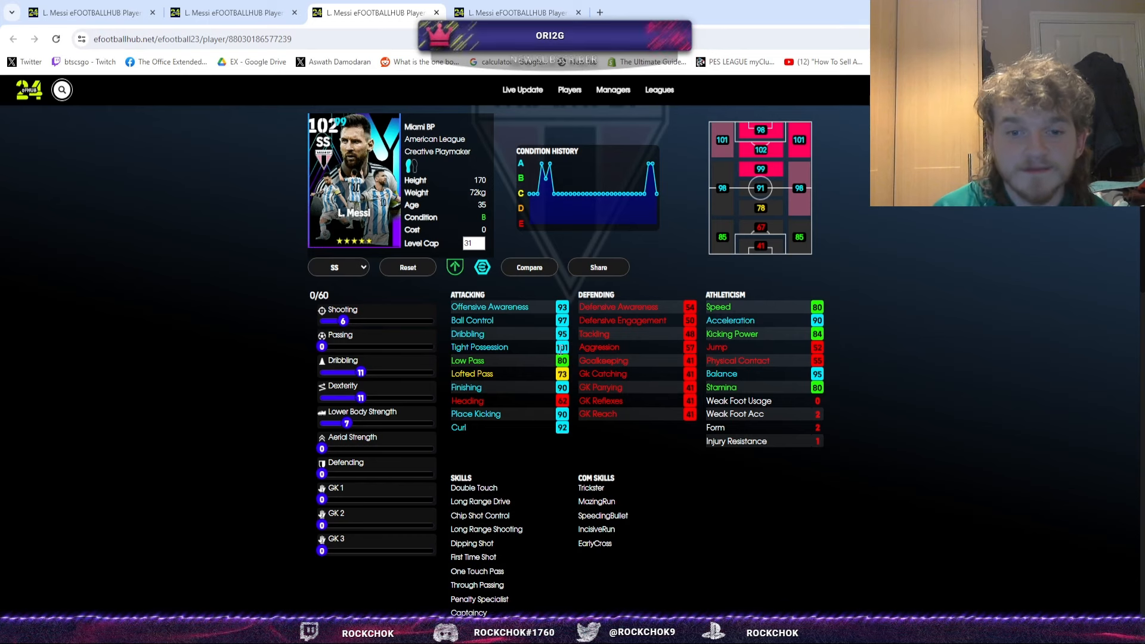
- Check the new 99 RWF build, then move to the SS Messi card with its 60 points cleared
click(230, 12)
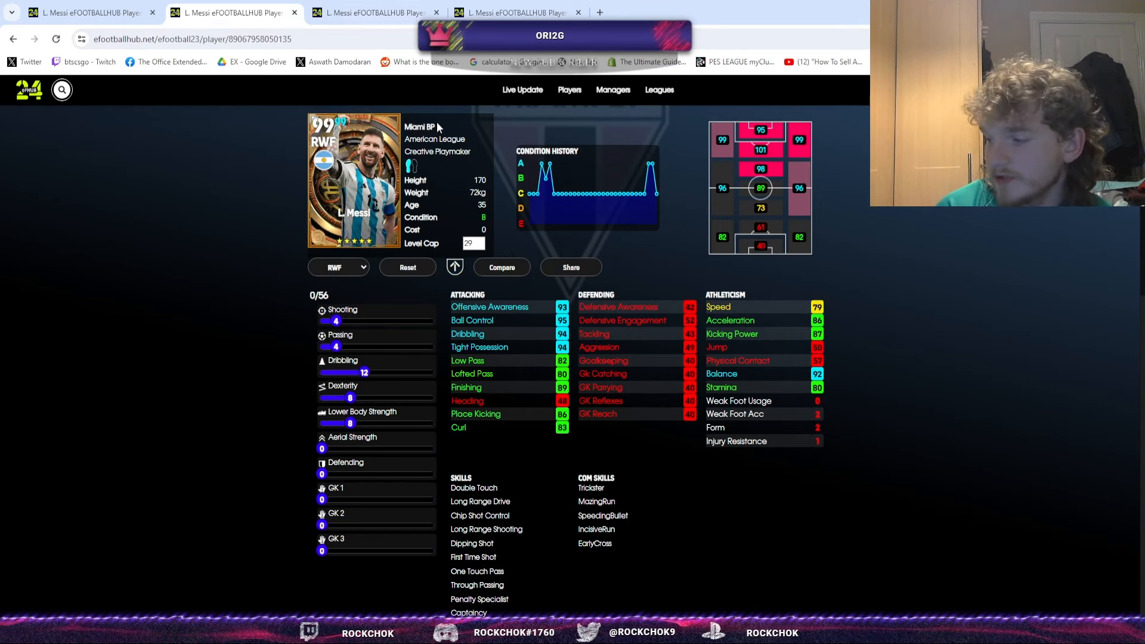
mouse_move(555, 340)
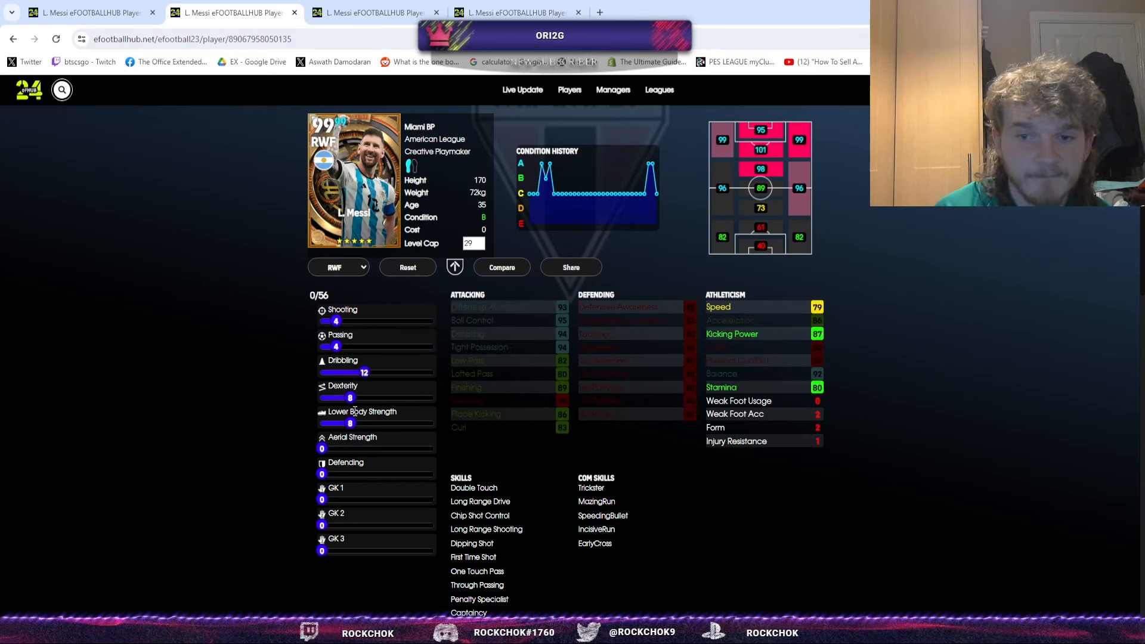
click(373, 13)
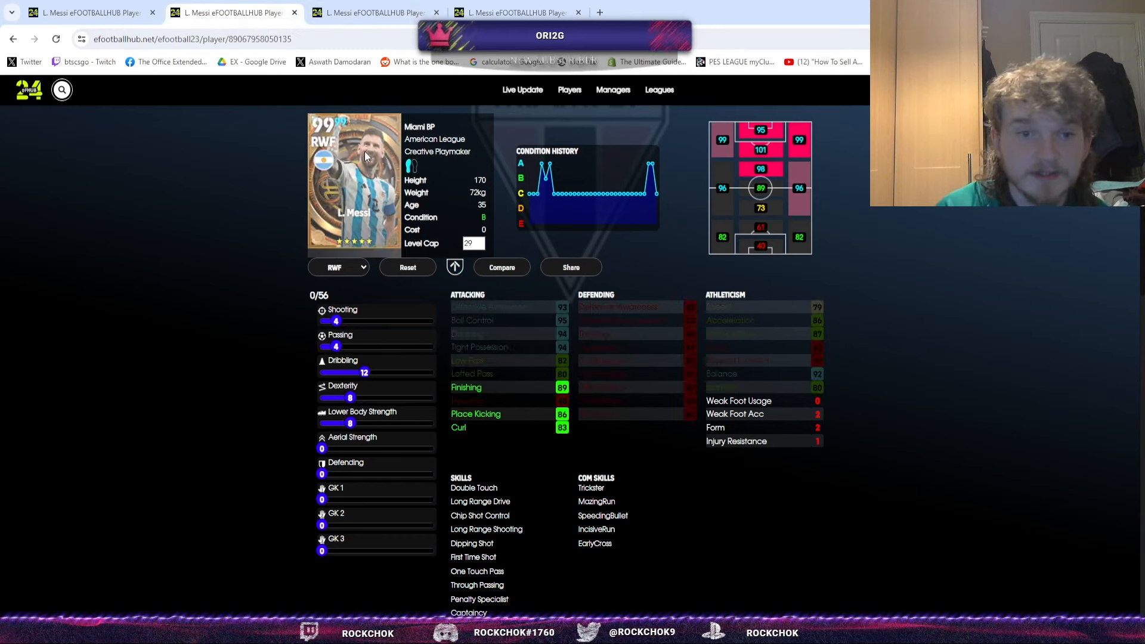
click(230, 12)
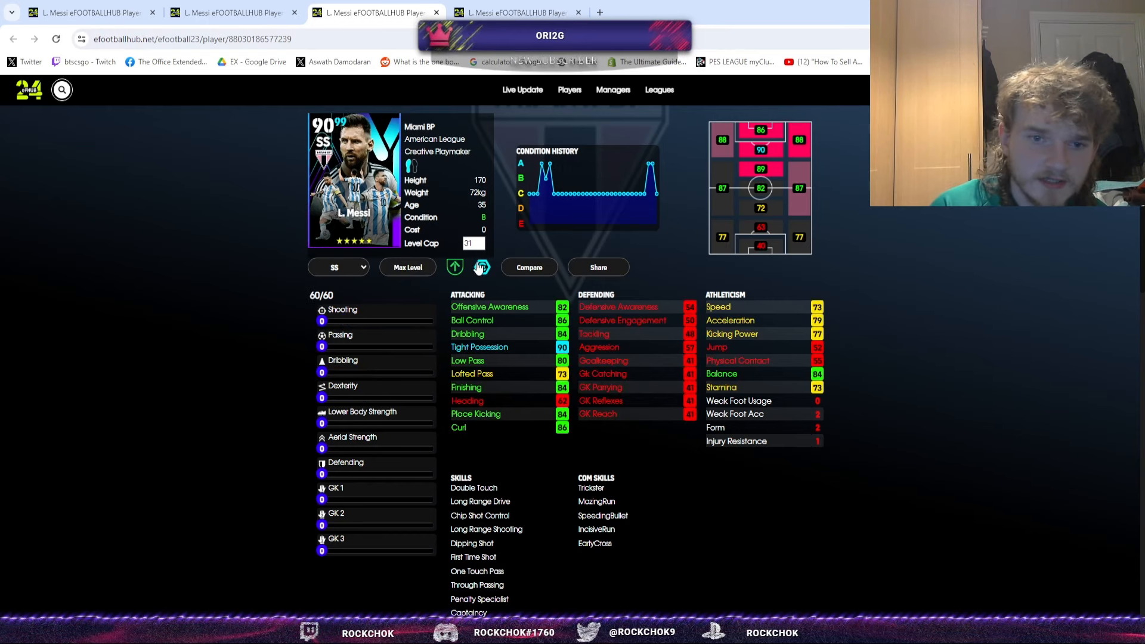
- Toggle the booster bonus off and on twice to compare the SS Messi stats with and without it
click(454, 267)
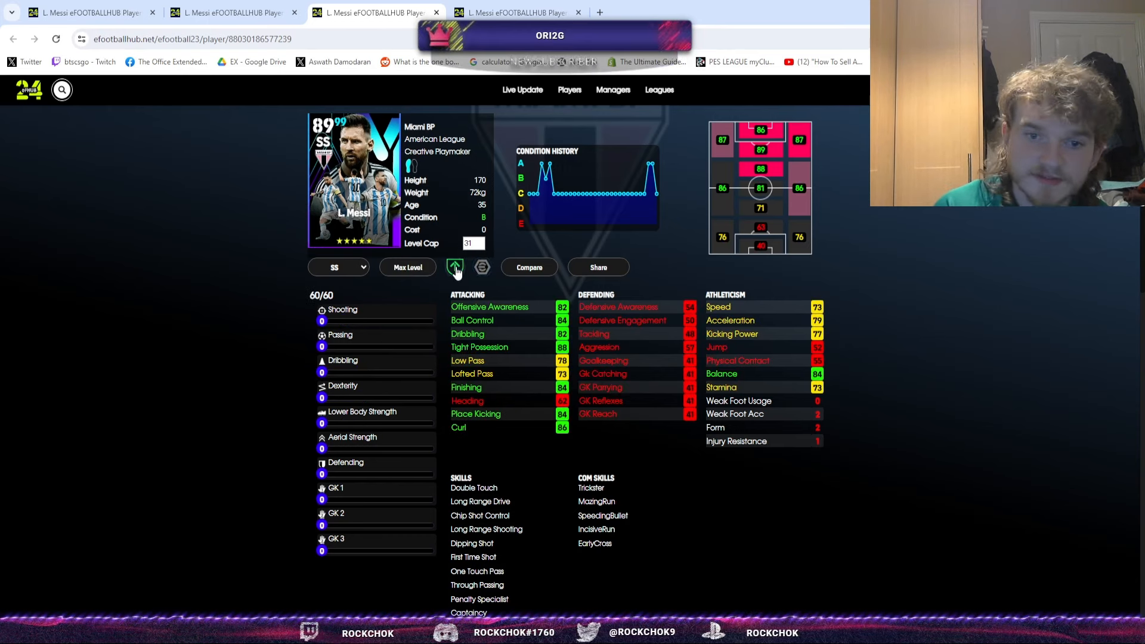
click(455, 266)
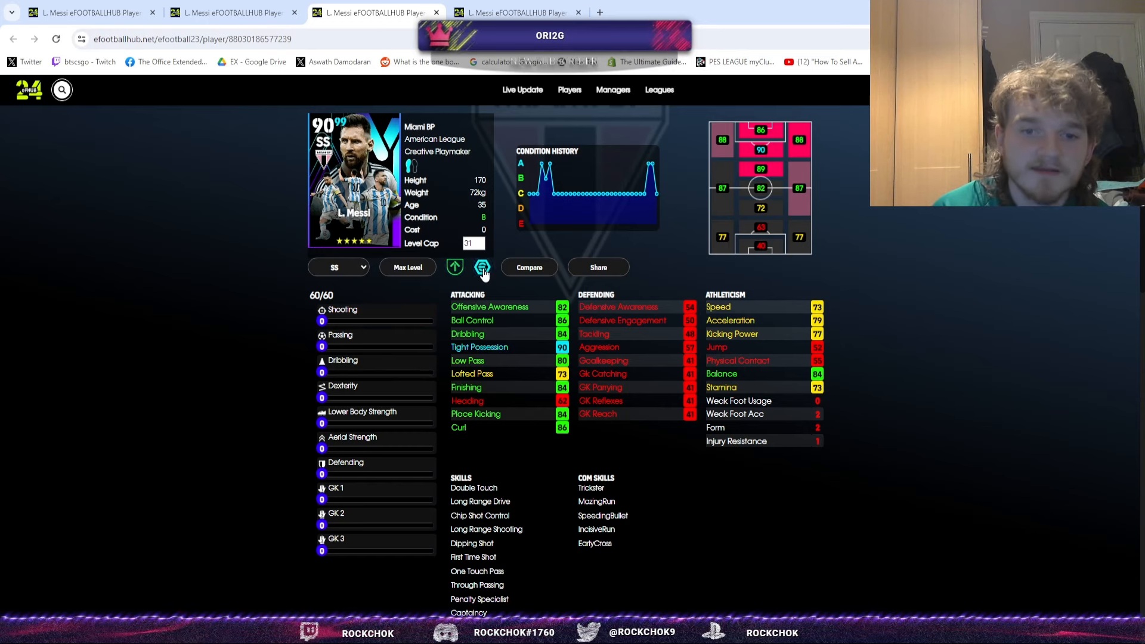
click(482, 267)
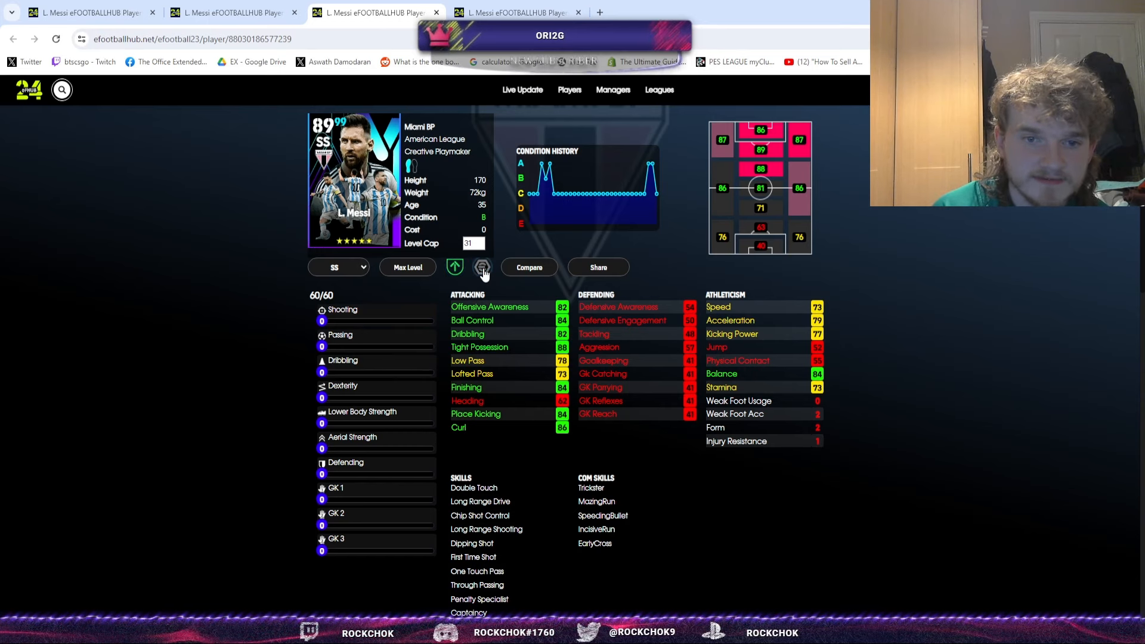
click(483, 267)
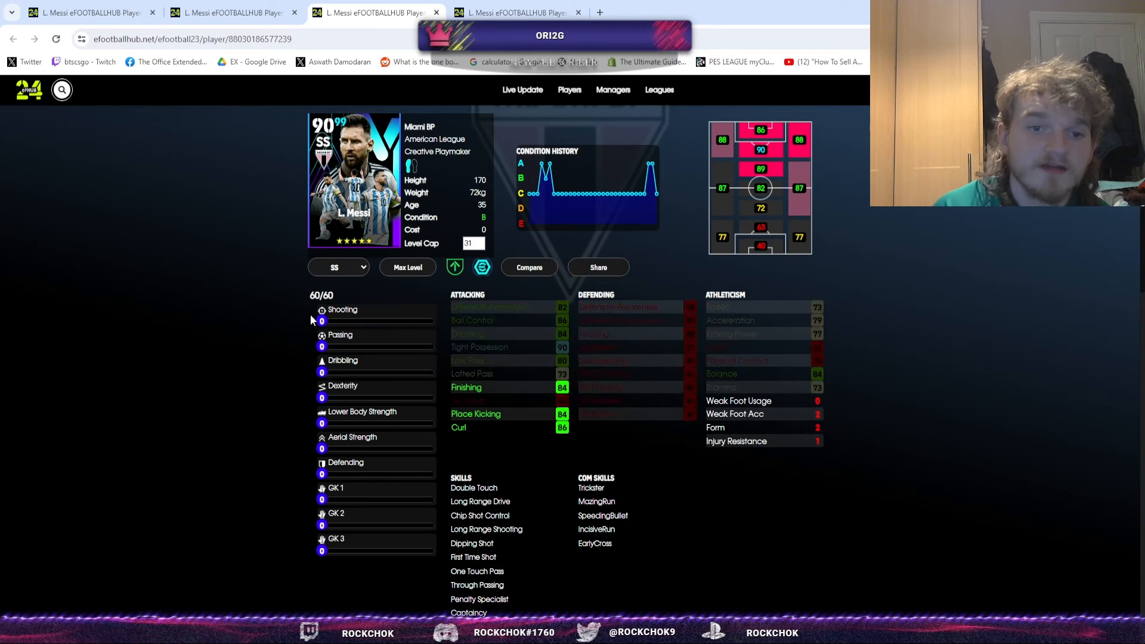
- Spend all 60 points to build the SS Messi to 103, then bring up the 100-rated RWF card
click(406, 267)
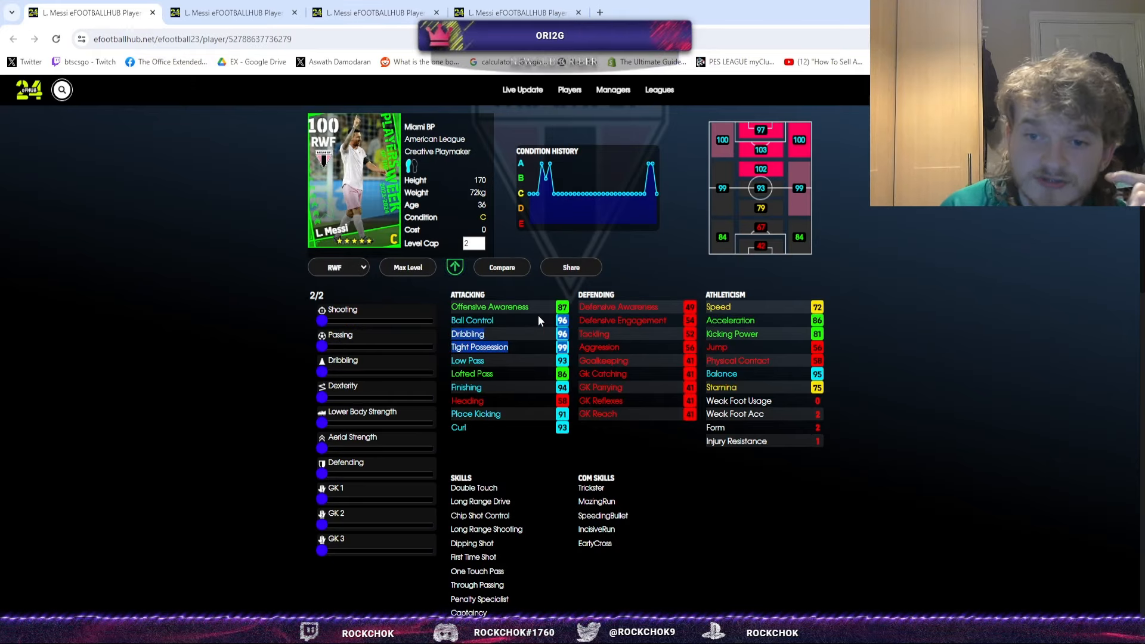
mouse_move(558, 331)
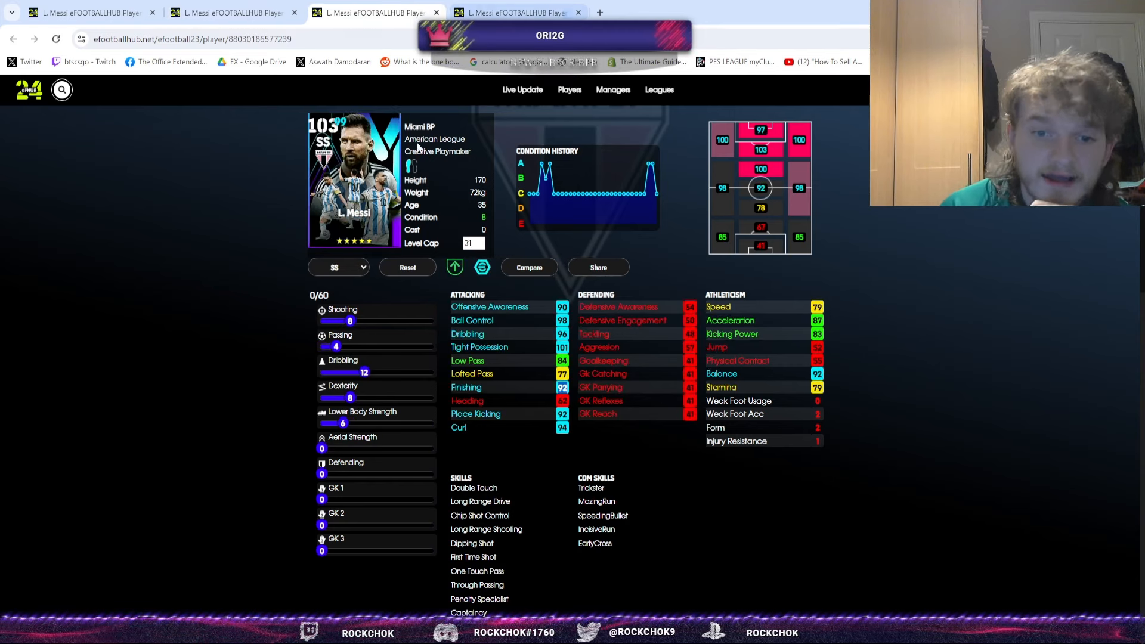
click(230, 13)
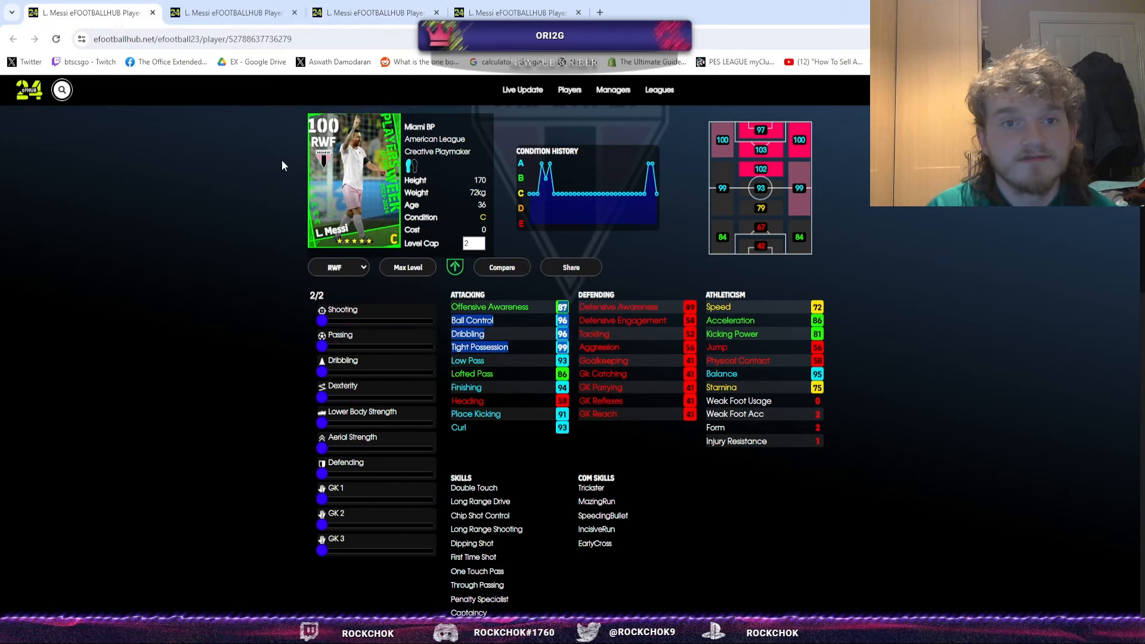
- Return to the SS Messi card and trim Shooting, Dribbling, Dexterity and Lower Body Strength to a 102 build
click(234, 12)
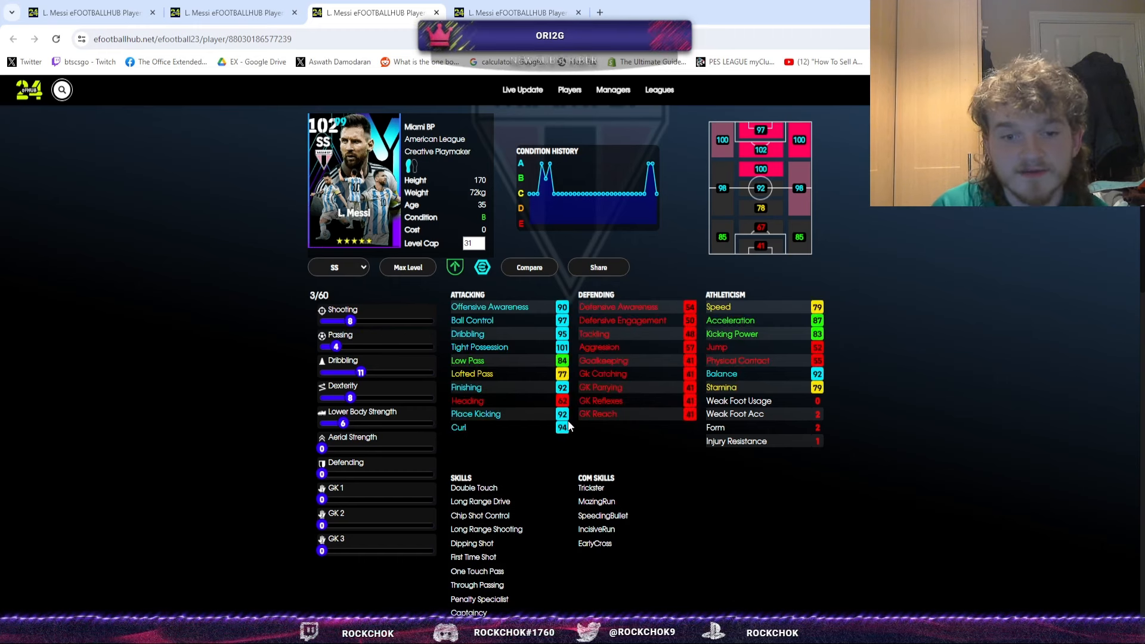
mouse_move(518, 420)
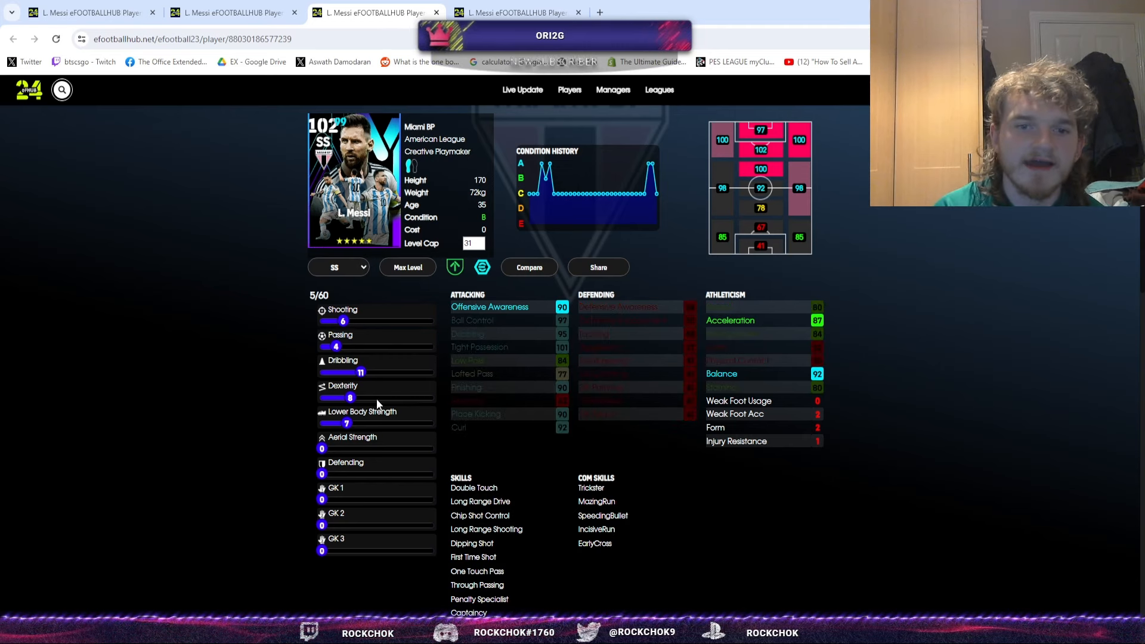
mouse_move(351, 398)
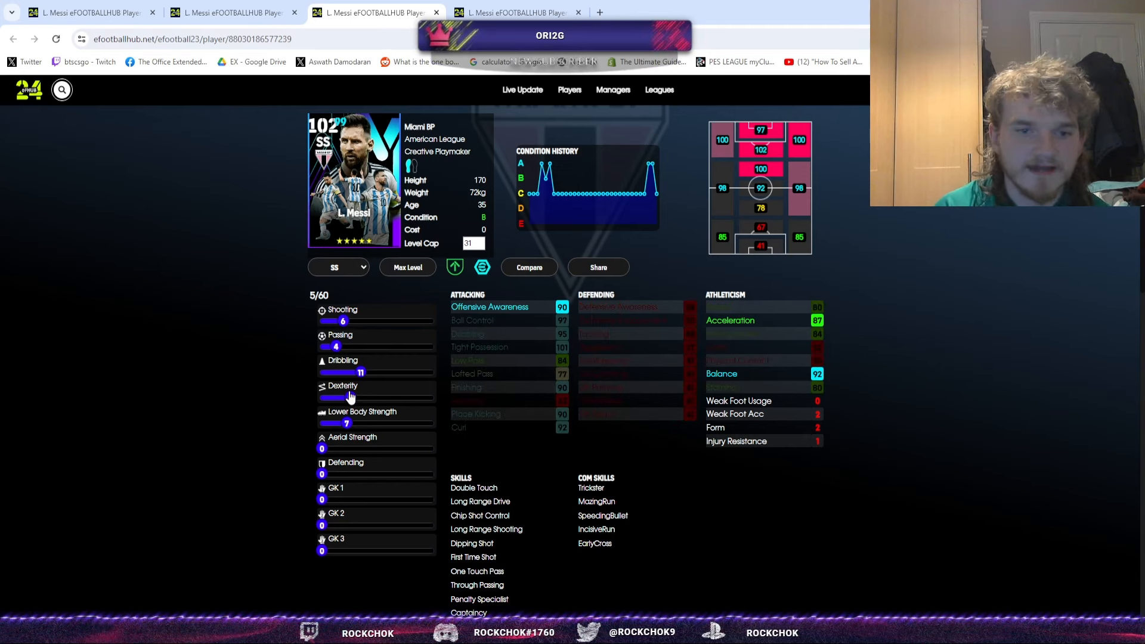
- Bring up the 104-rated FC Barcelona RWF Messi with all 64 progression points spent
click(347, 398)
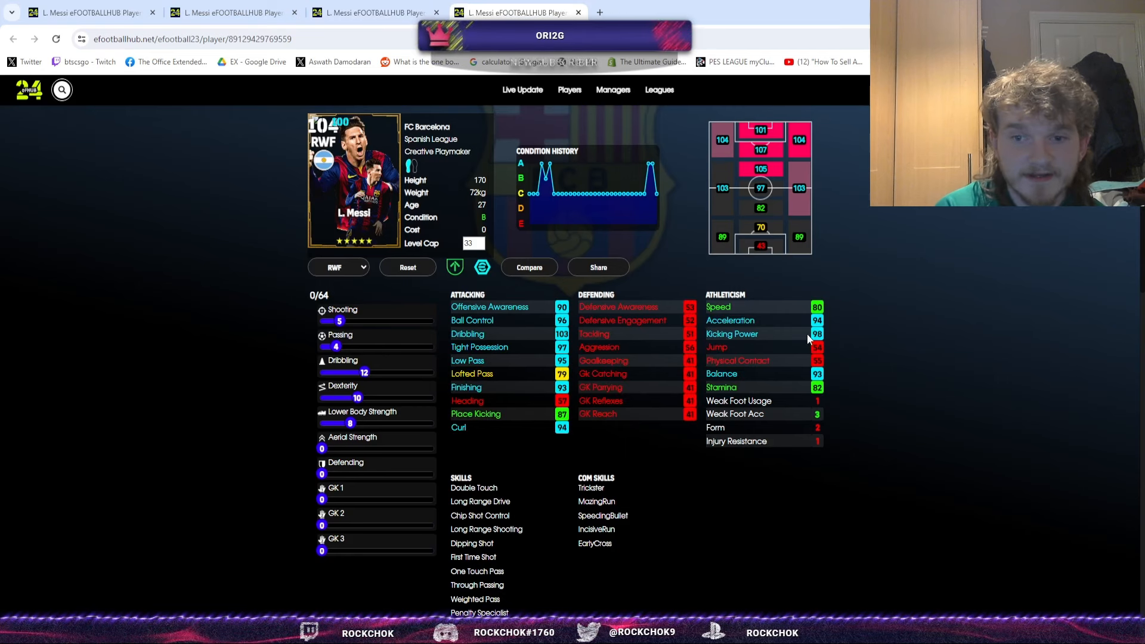
mouse_move(556, 376)
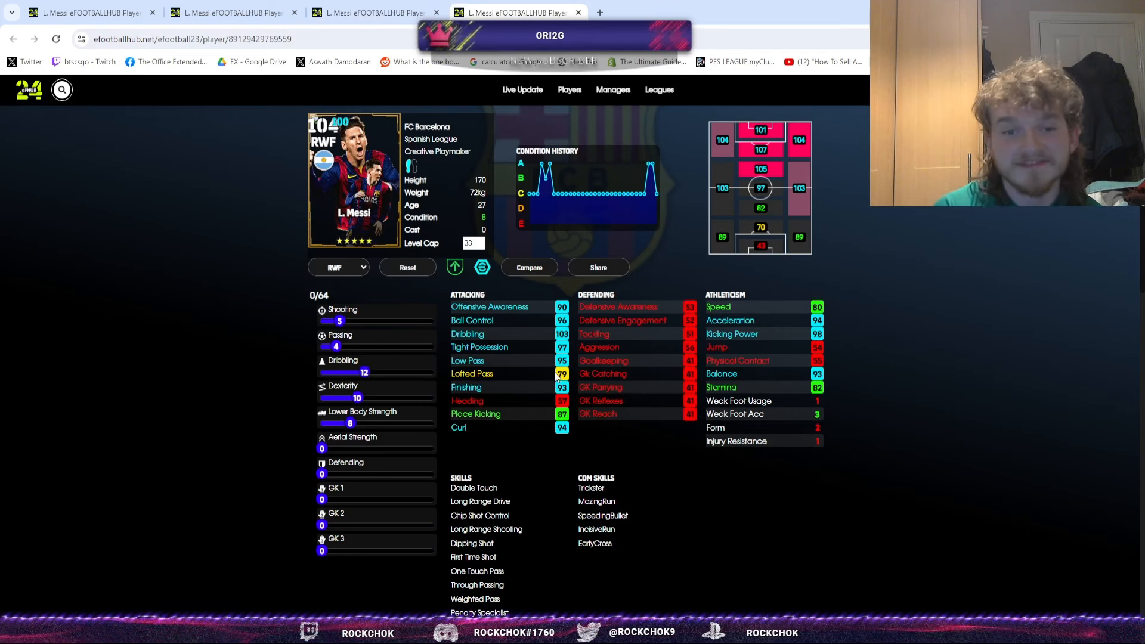
- Show the 100-rated Miami RWF Messi card and scroll to its Other Versions list
click(230, 13)
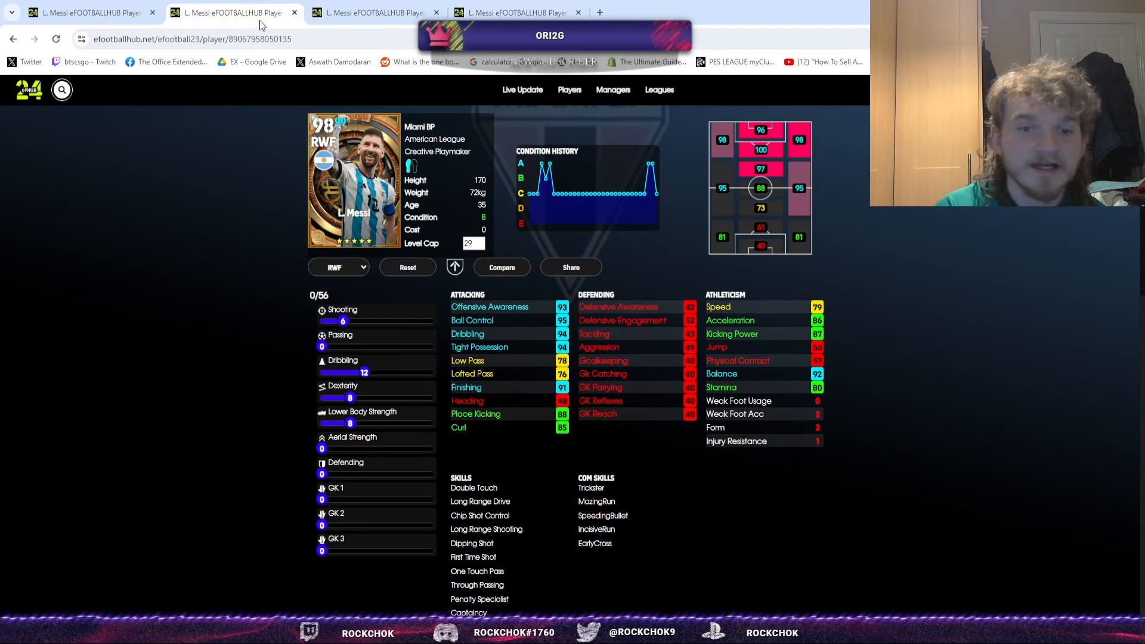
mouse_move(835, 348)
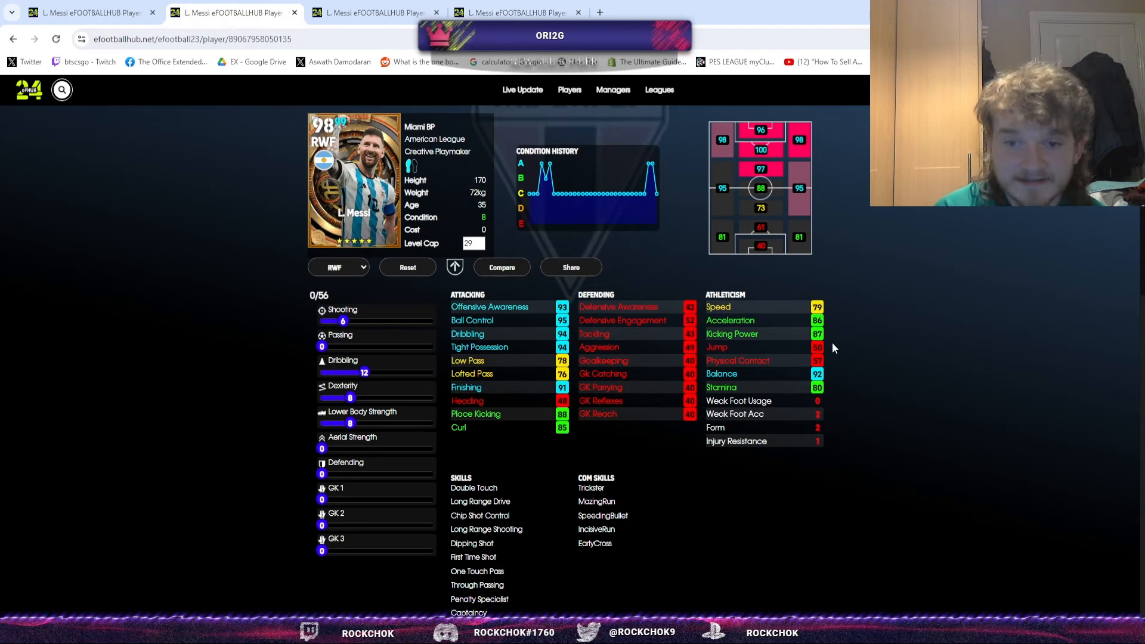
mouse_move(576, 374)
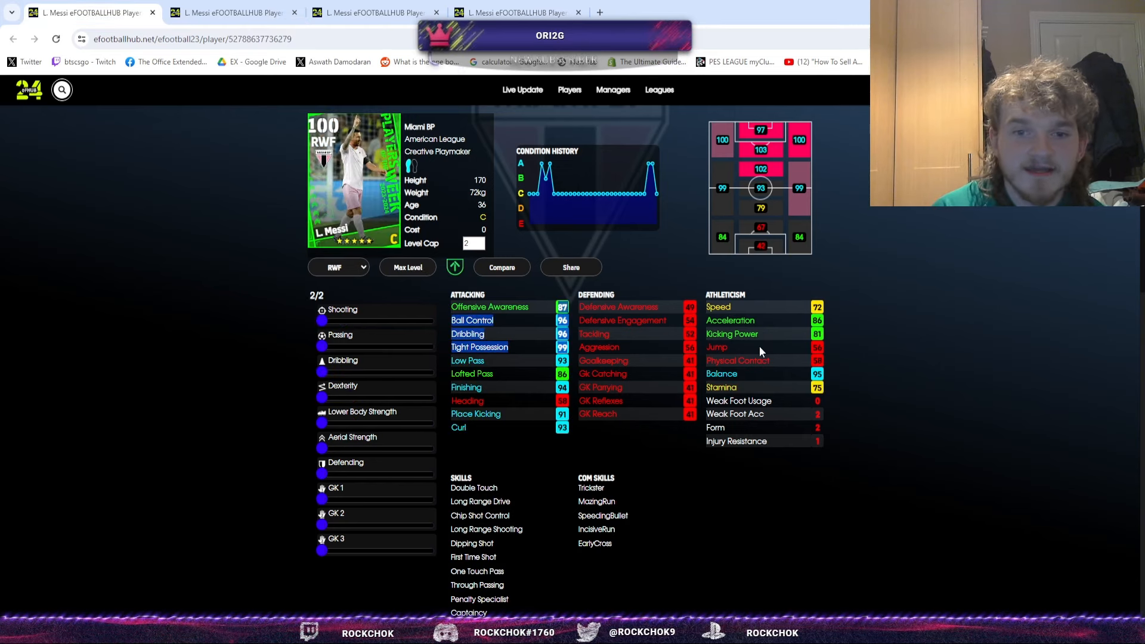
mouse_move(658, 290)
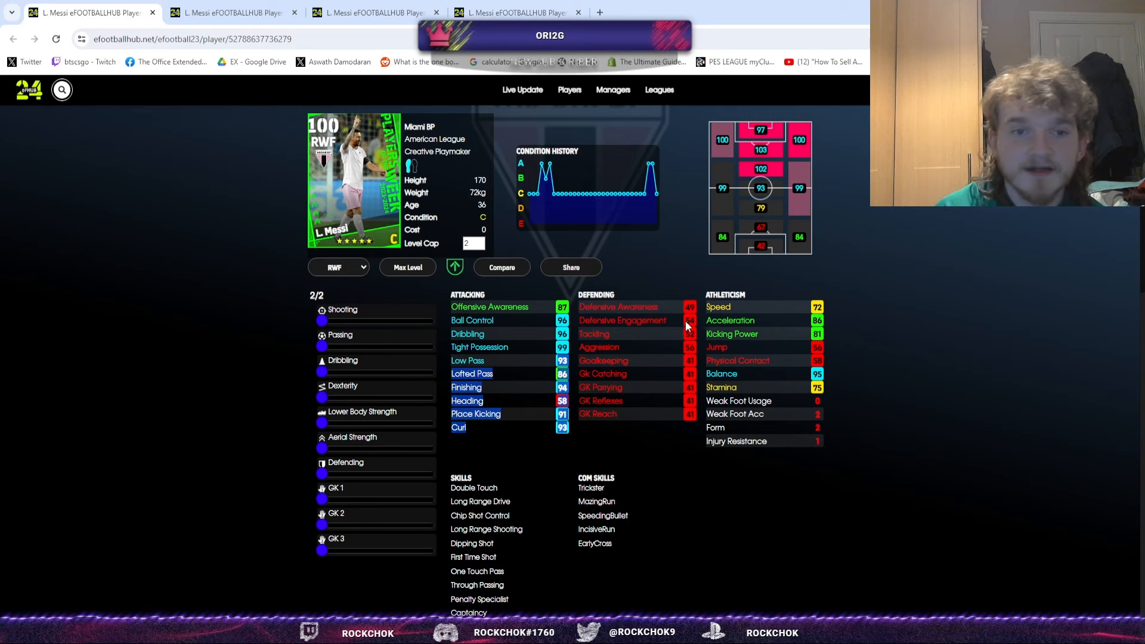
mouse_move(523, 277)
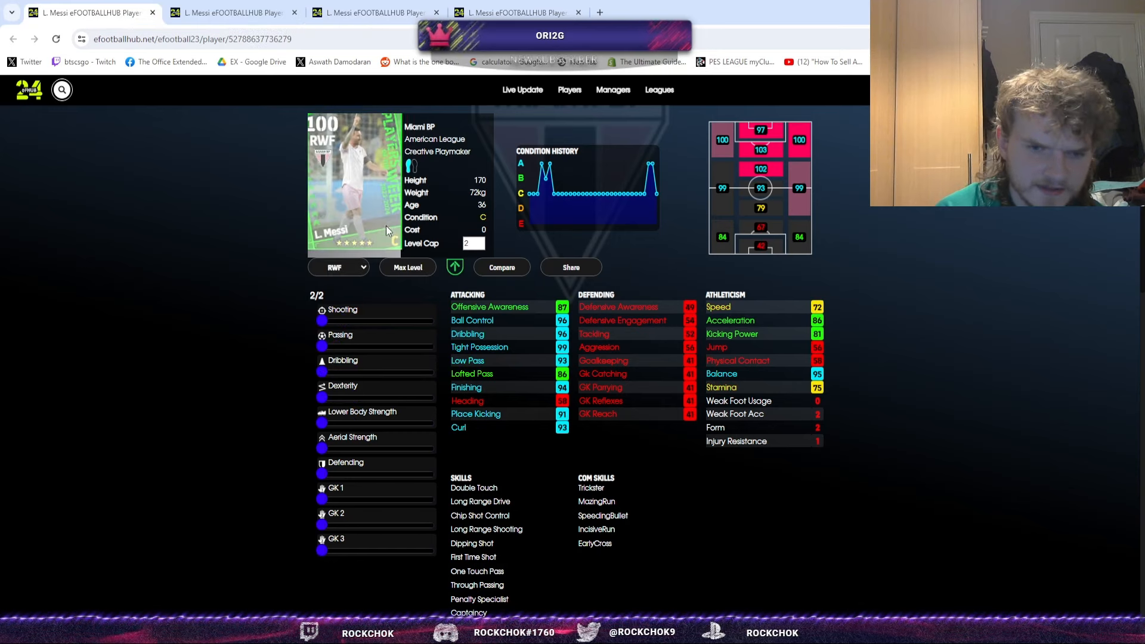
scroll(down, 3)
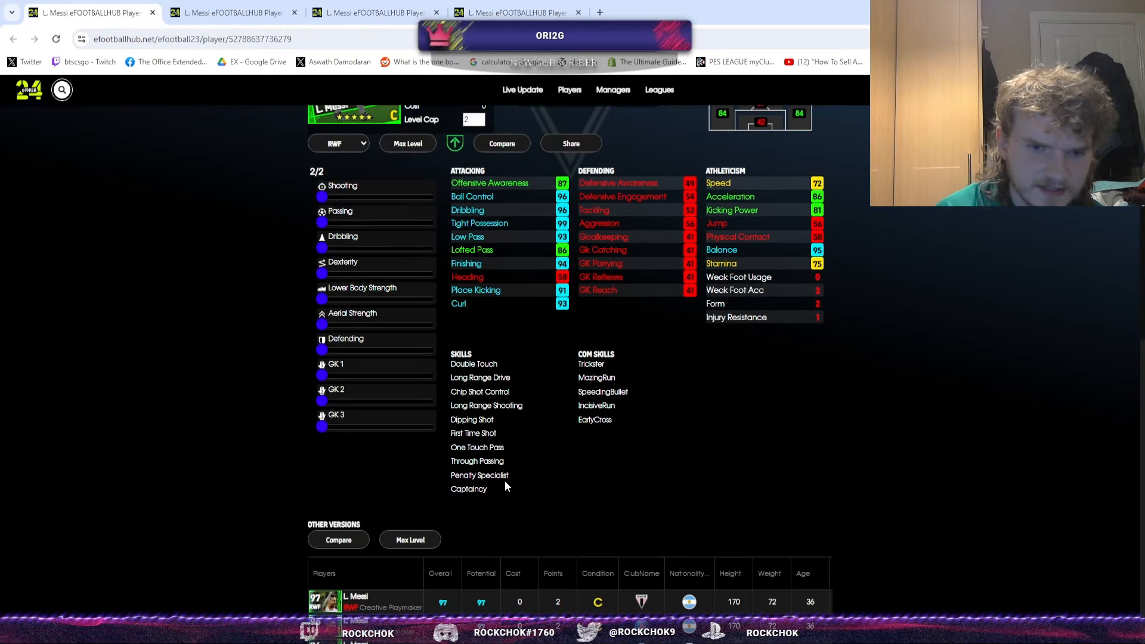
- Switch to the 103-rated SS Messi card with all 60 points spent
click(374, 12)
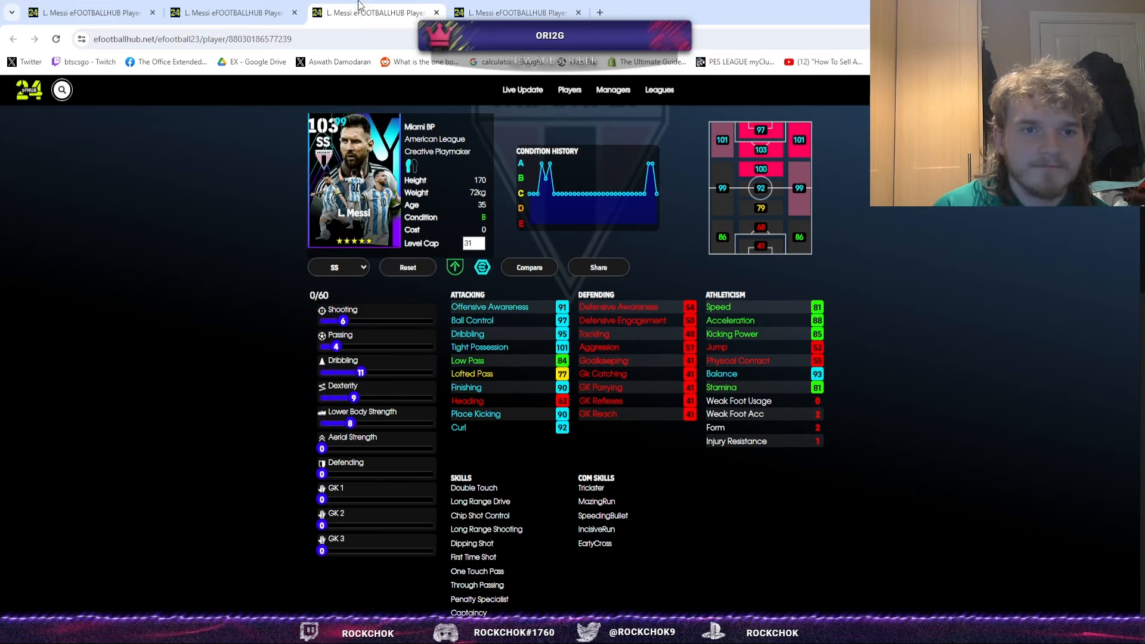
mouse_move(435, 195)
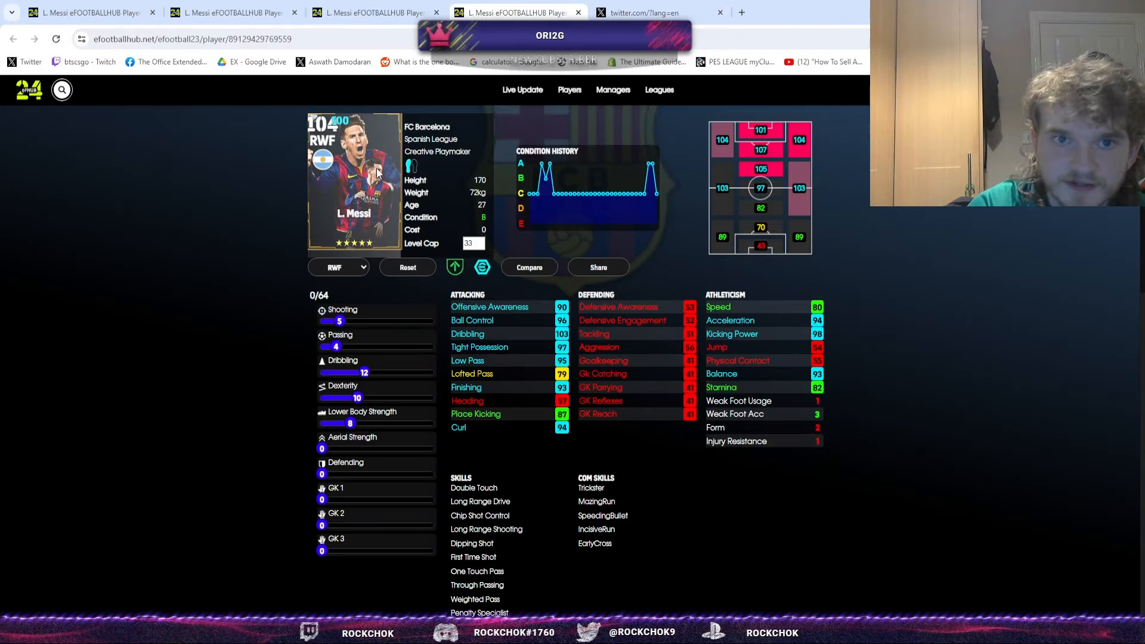
- Scroll the X profile to the post about waiting on Messi cards, then return to the Barcelona Messi card
click(657, 13)
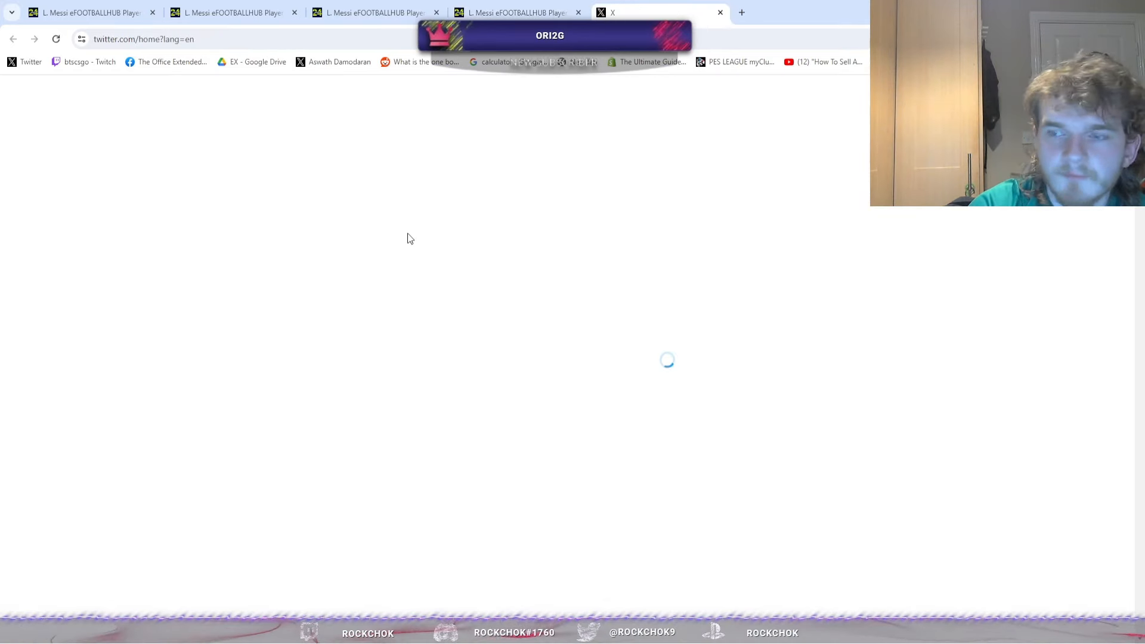
click(248, 453)
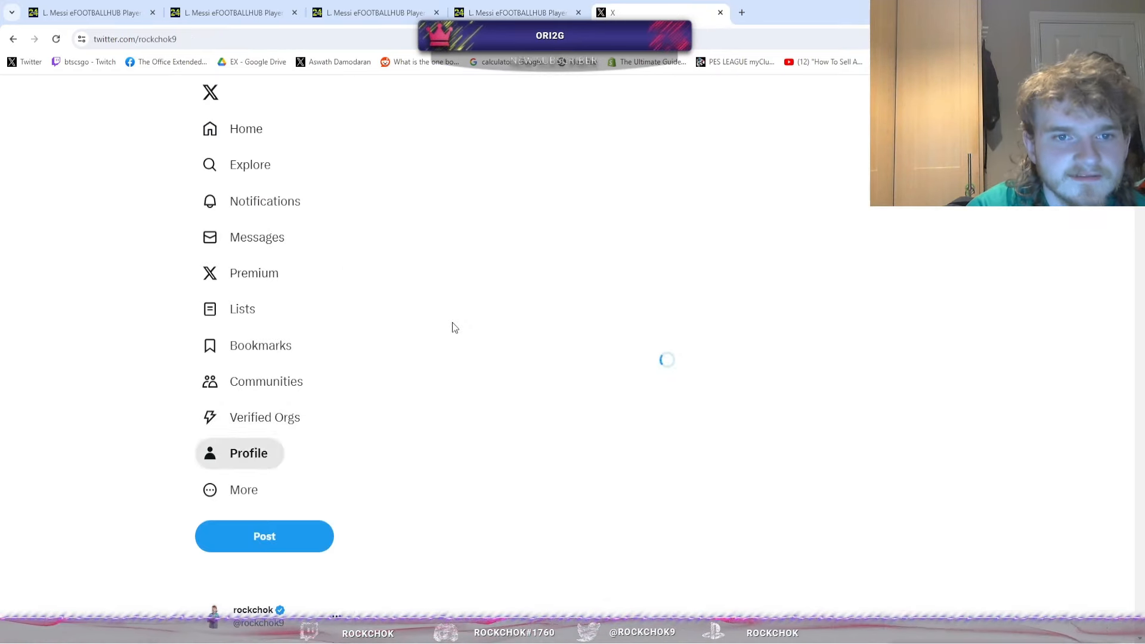
click(247, 452)
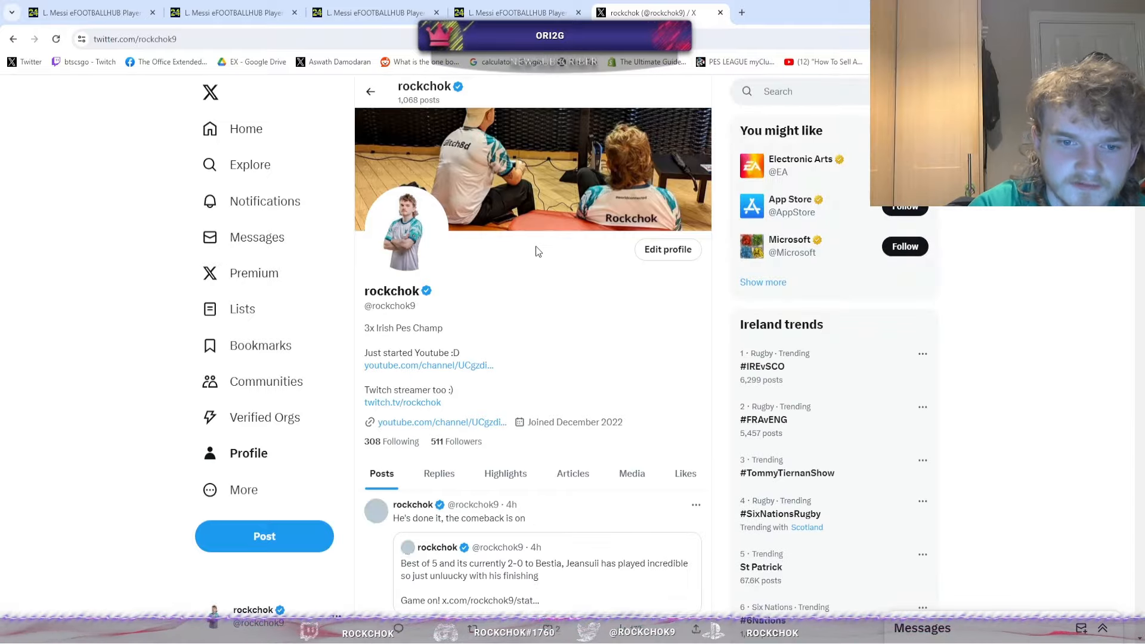
scroll(down, 3)
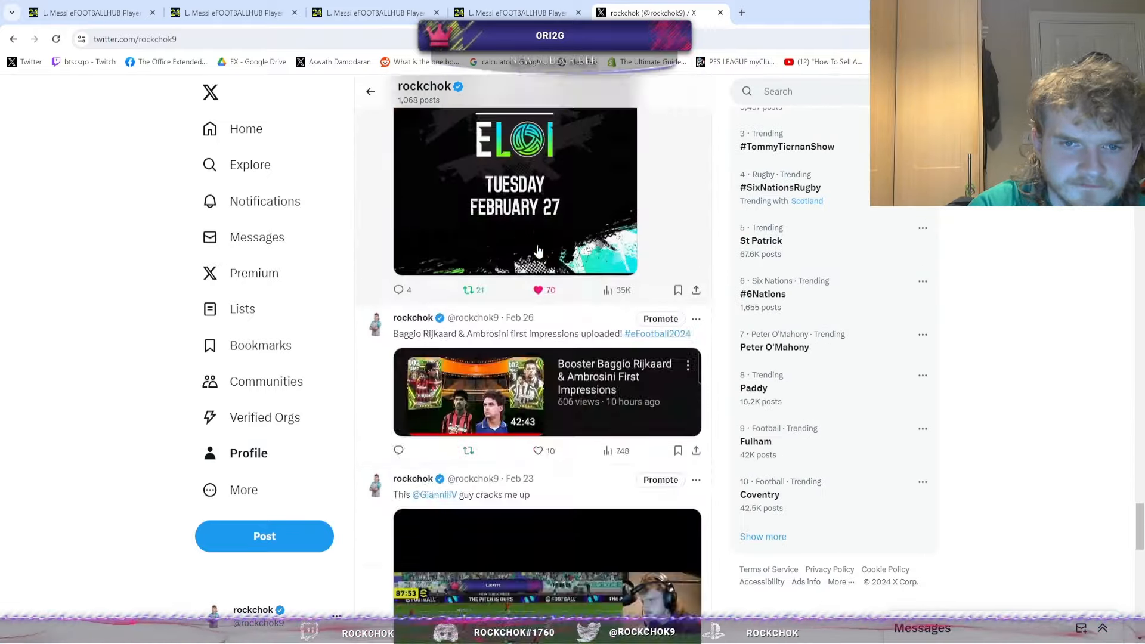
scroll(down, 3)
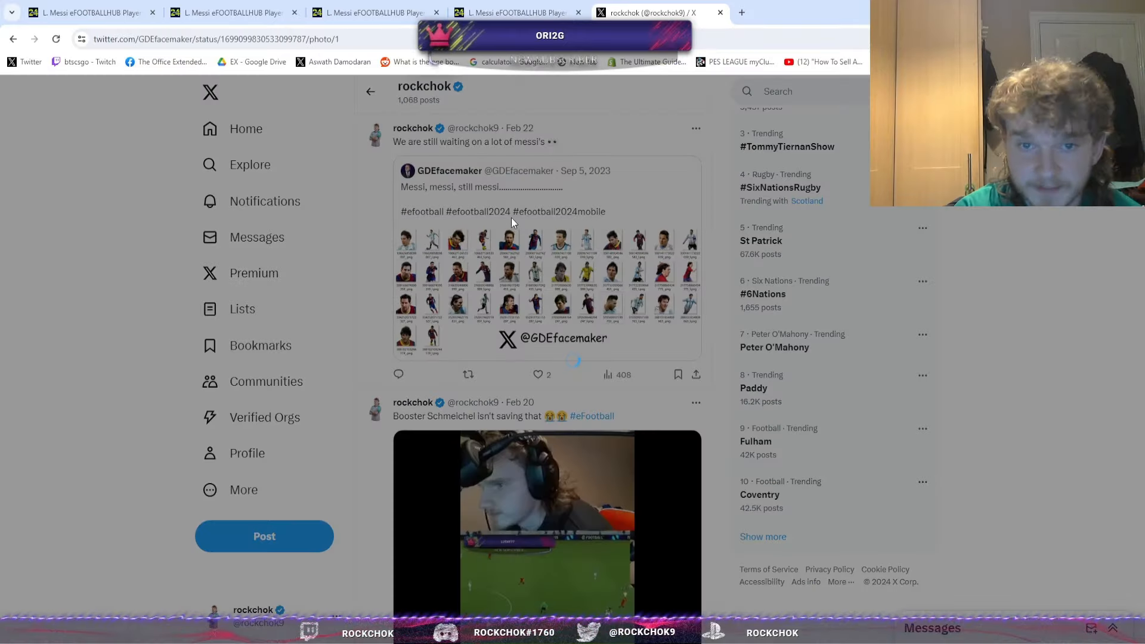
click(548, 270)
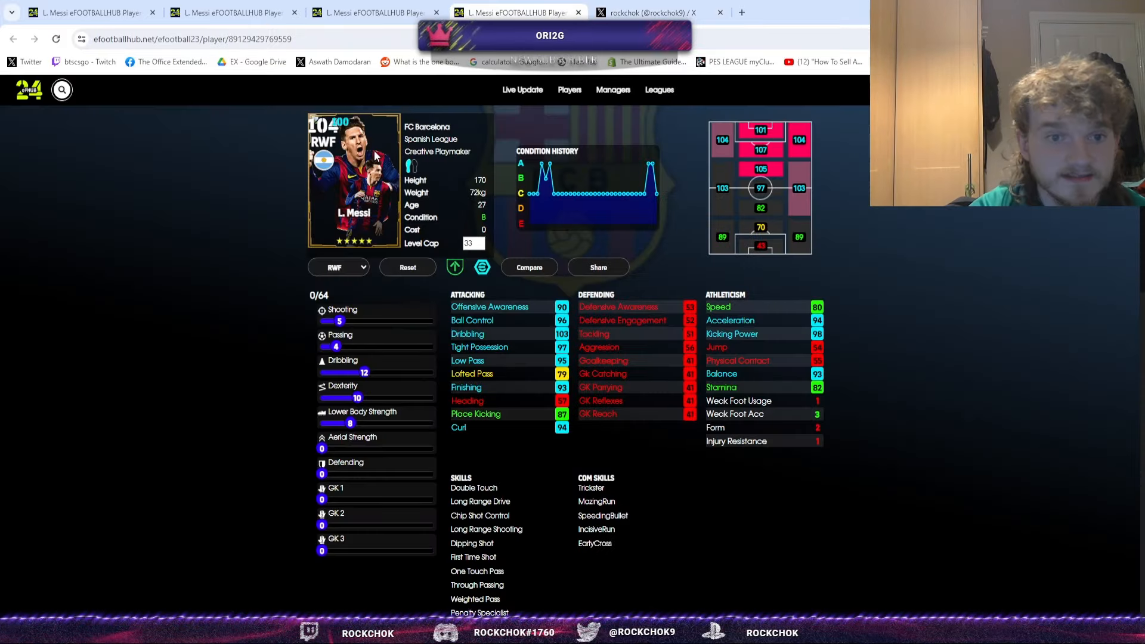
- Switch to the 98-rated Miami BP RWF Messi card with 56 points unspent
click(648, 12)
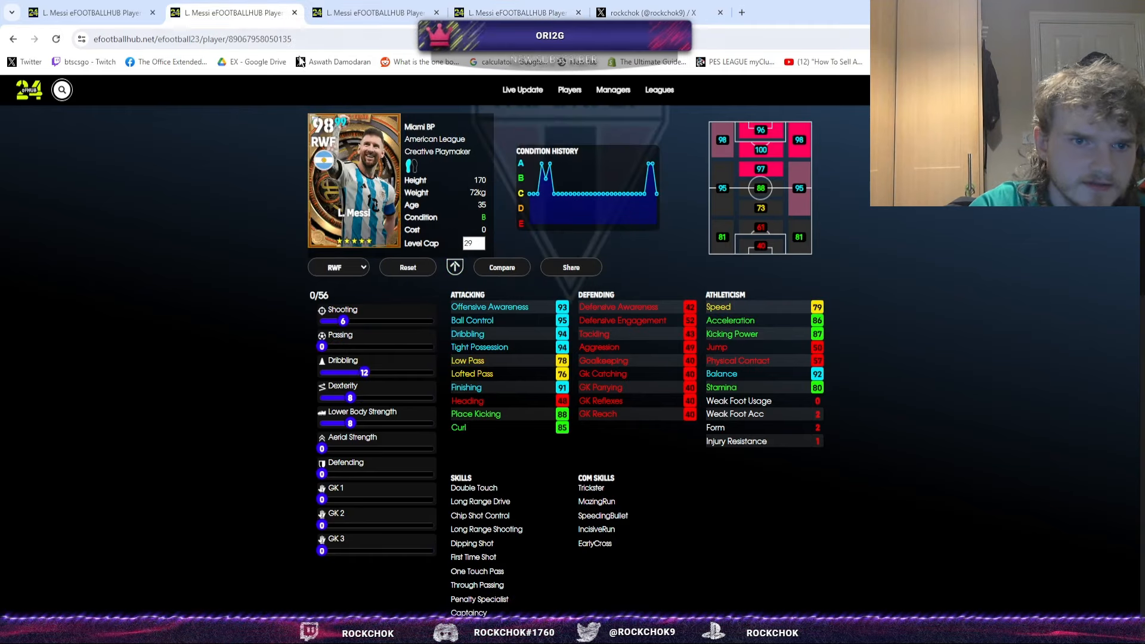
- In a new tab, run a Google search for 'messi efootball booster'
click(740, 12)
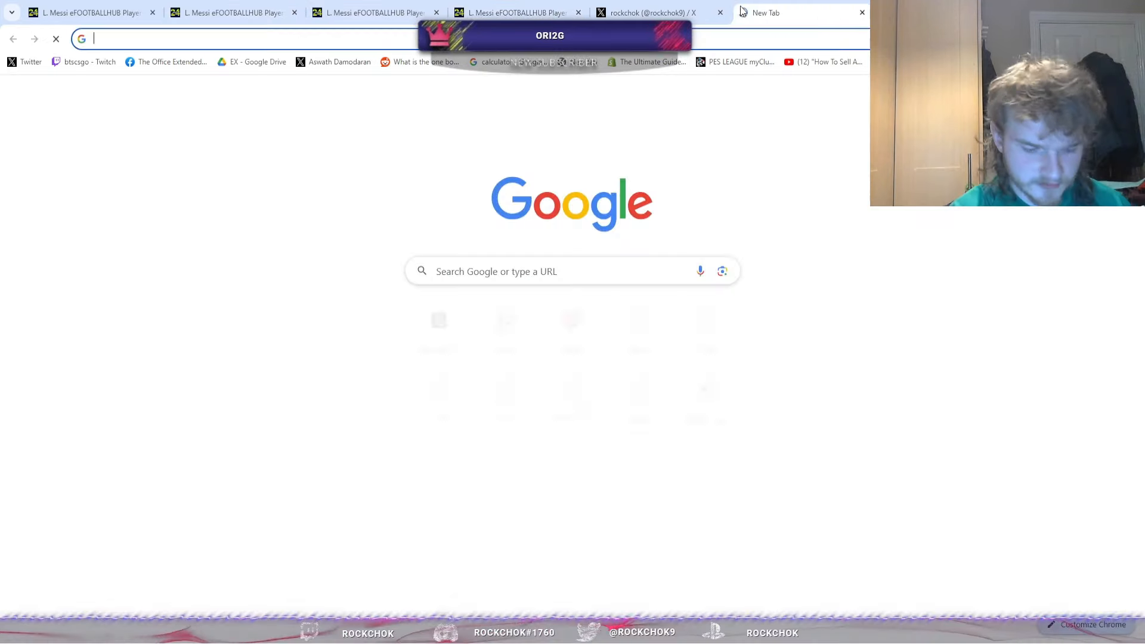
text(messi efootball)
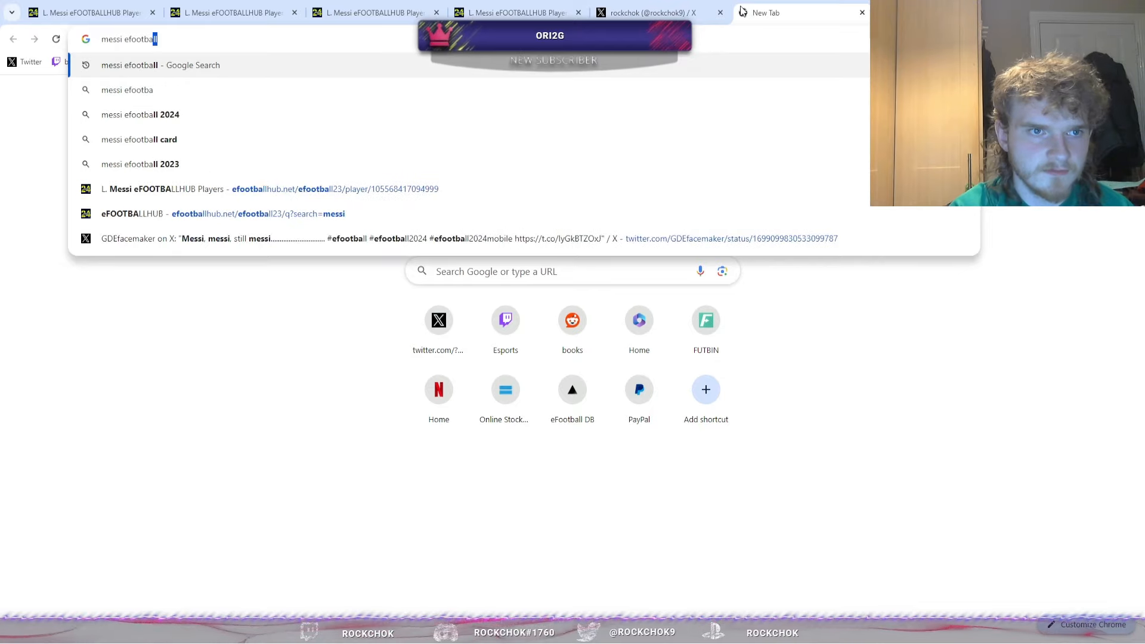
key(Return)
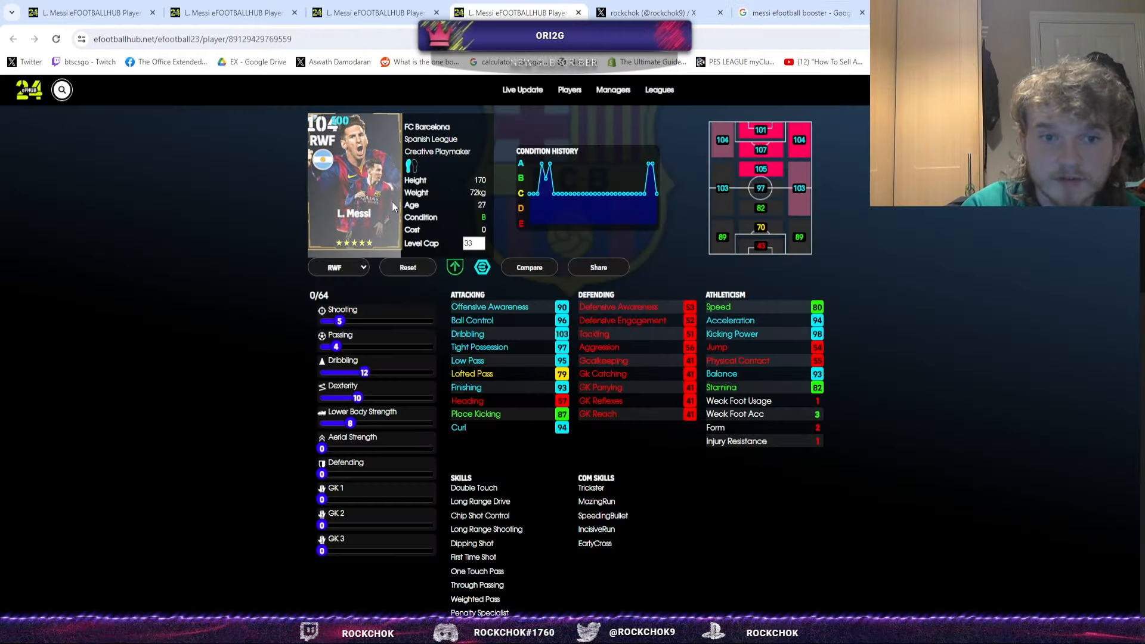
- Browse the Google Messi booster images, preview the Big Time Messi one, and return to the 103-rated SS Messi
click(796, 12)
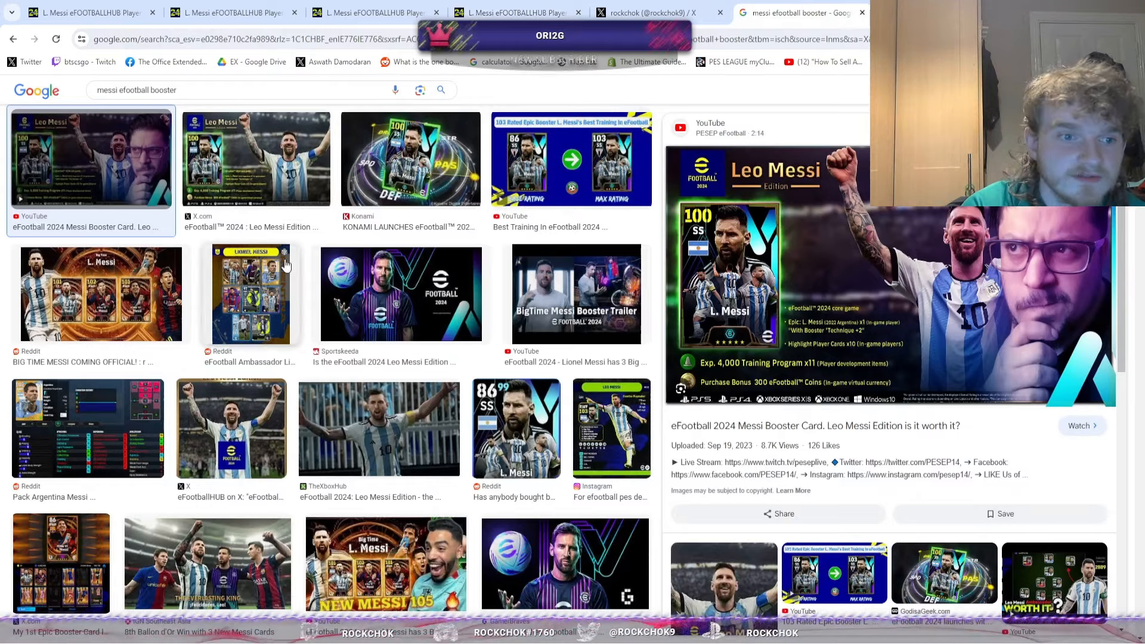
click(100, 294)
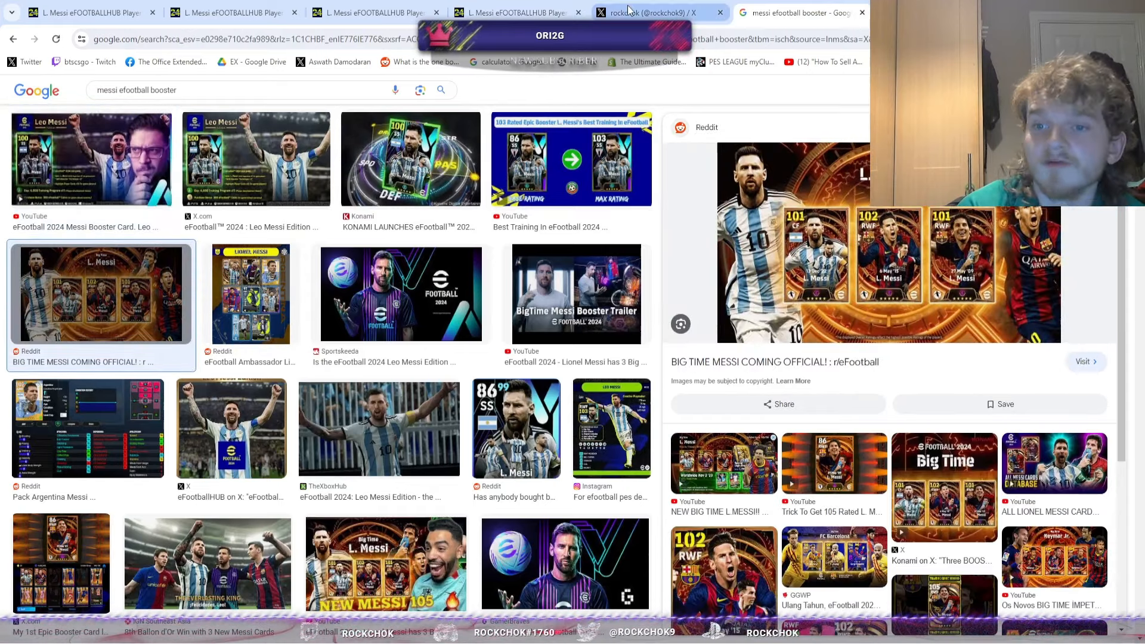
click(643, 13)
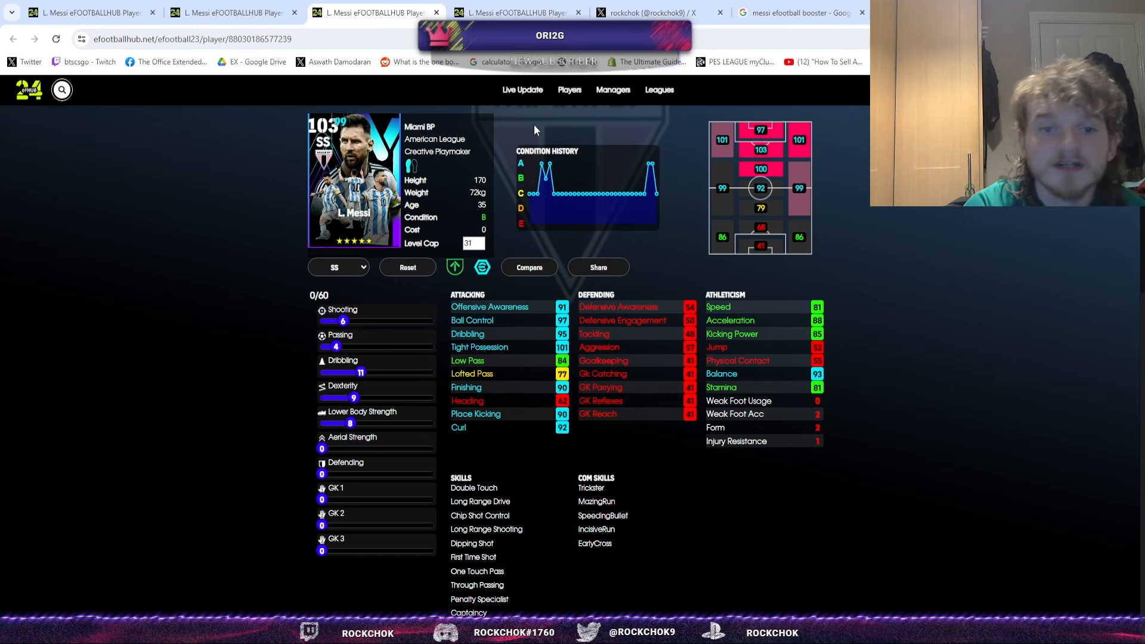
- Compare the 103-rated SS Messi with the 104-rated Barcelona card, then land on the 98-rated Miami BP Messi
click(646, 12)
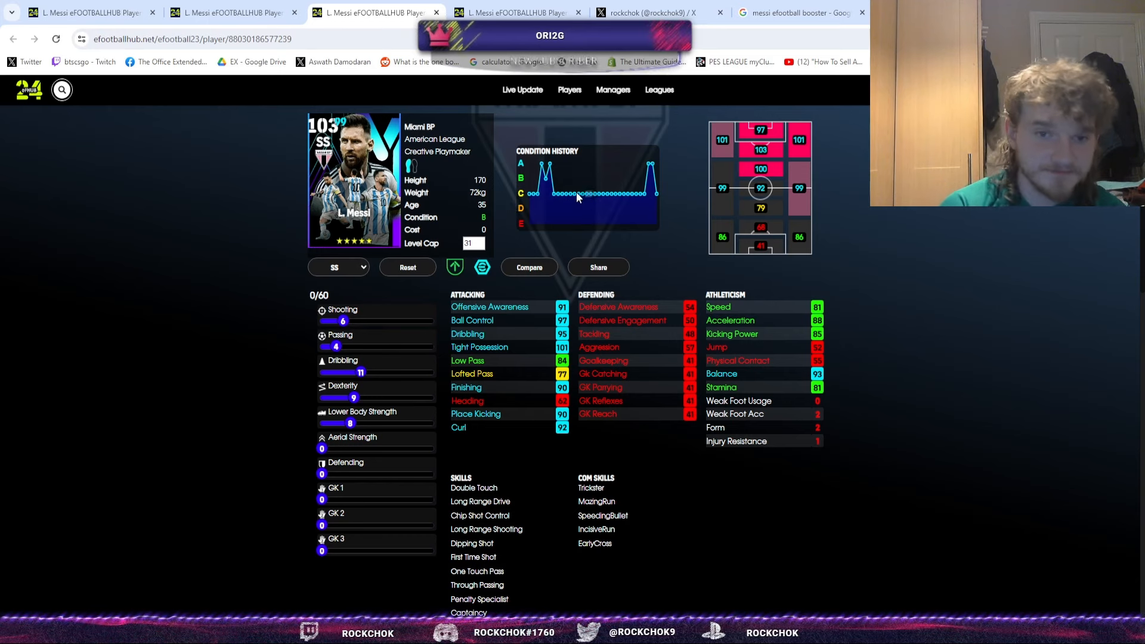
mouse_move(553, 182)
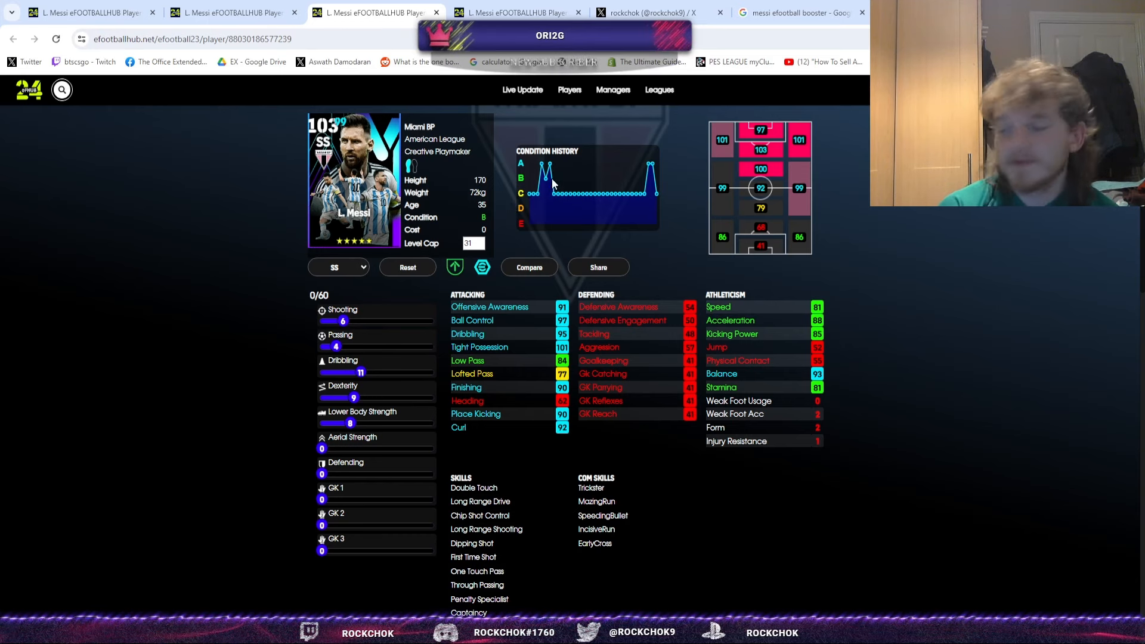
click(517, 13)
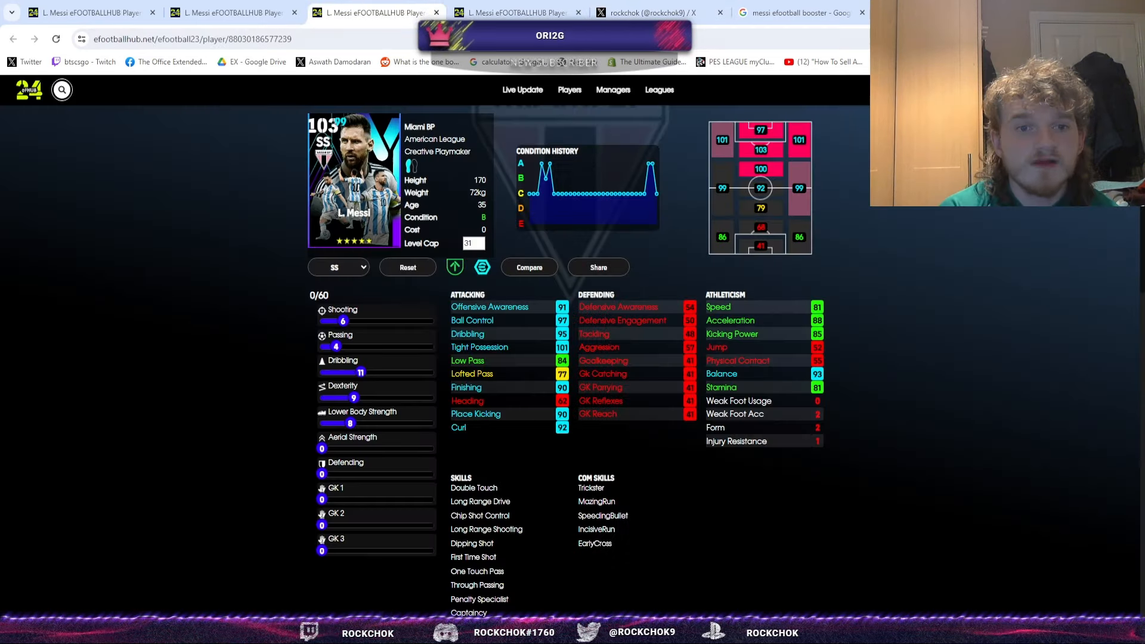
click(511, 13)
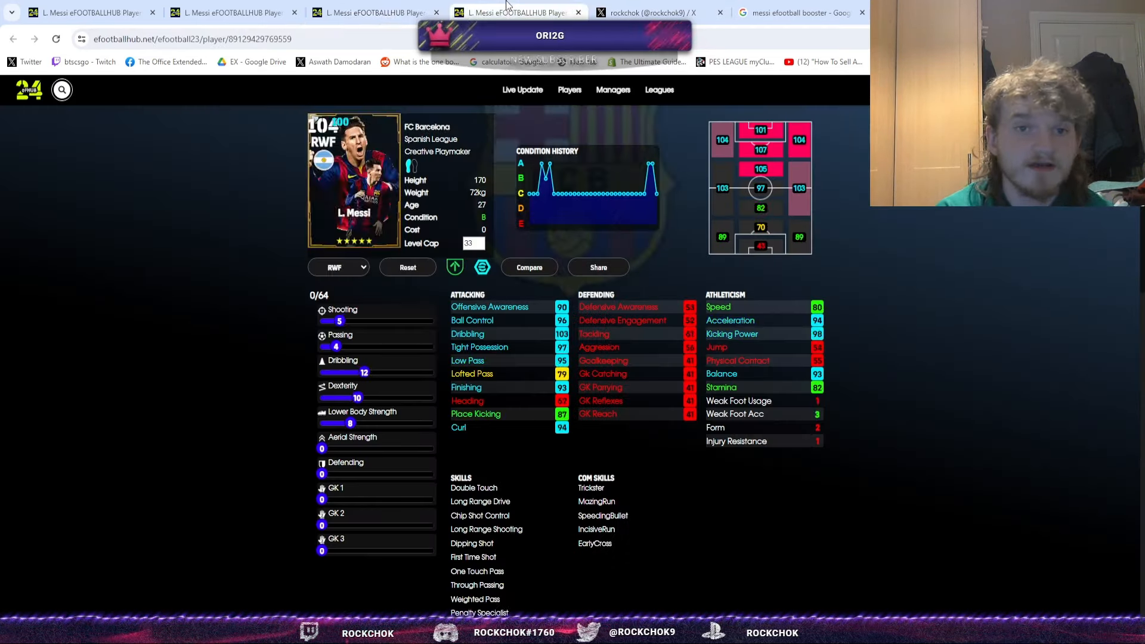
click(230, 13)
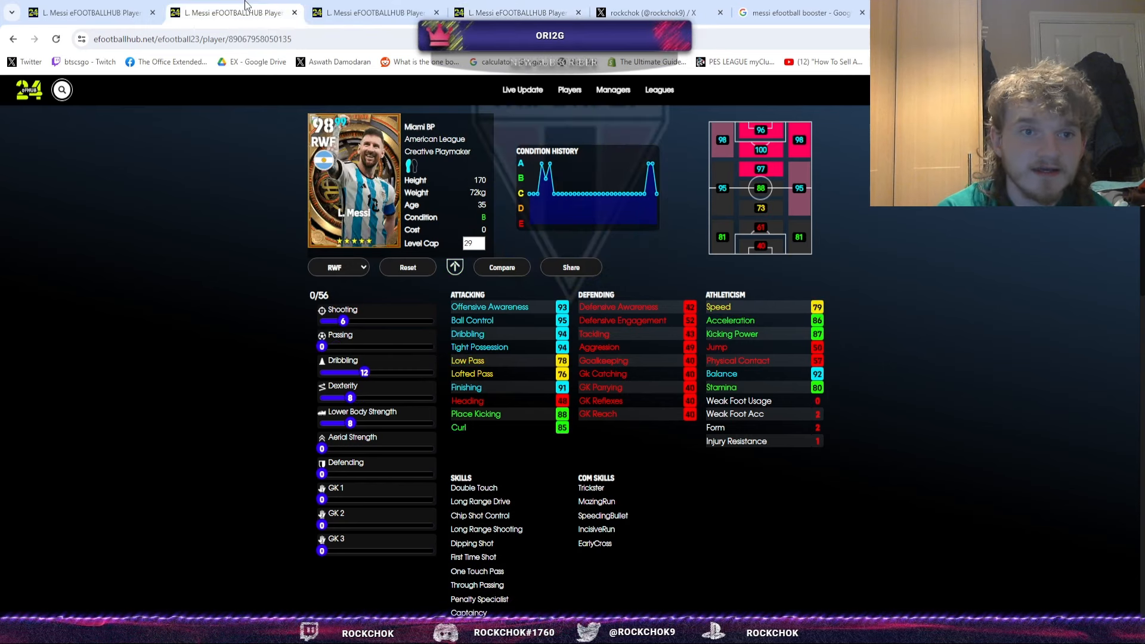